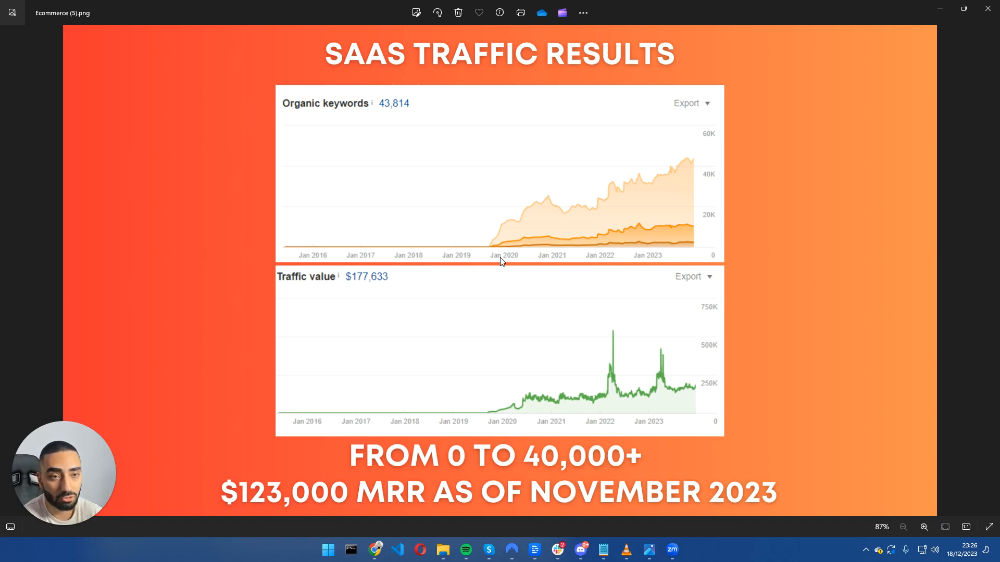
pyautogui.moveTo(578, 366)
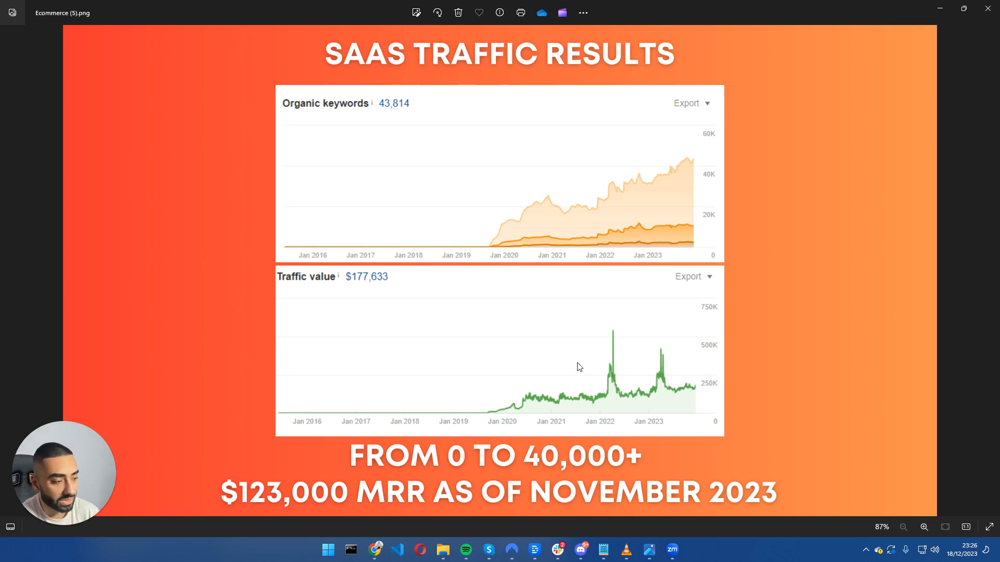
pyautogui.moveTo(509, 381)
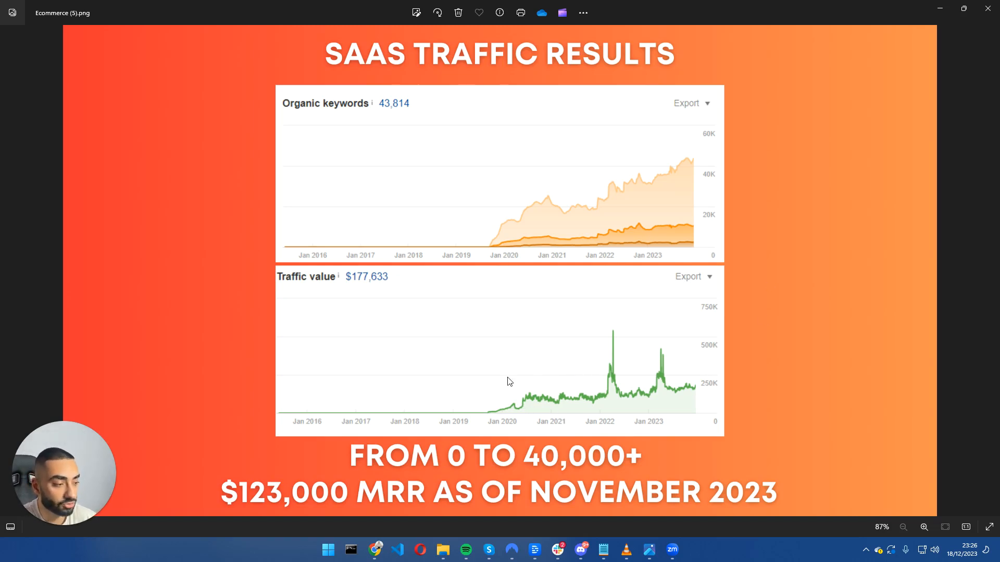
pyautogui.moveTo(527, 231)
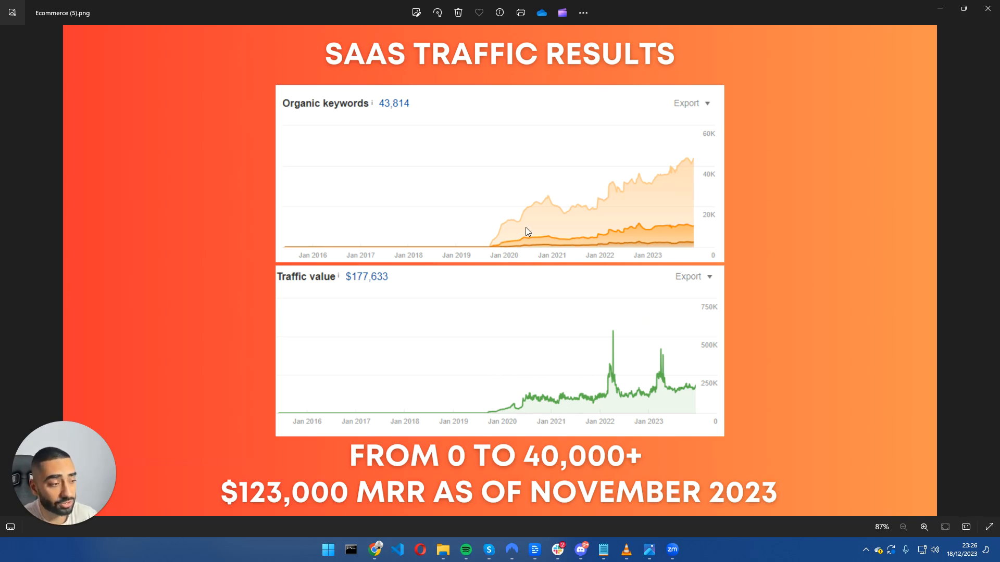
pyautogui.moveTo(524, 237)
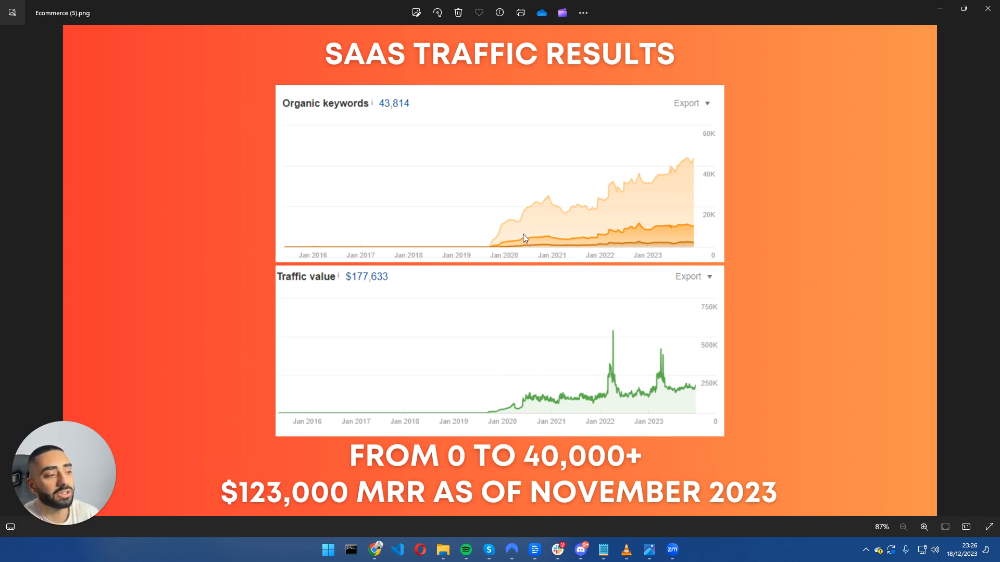
pyautogui.moveTo(520, 250)
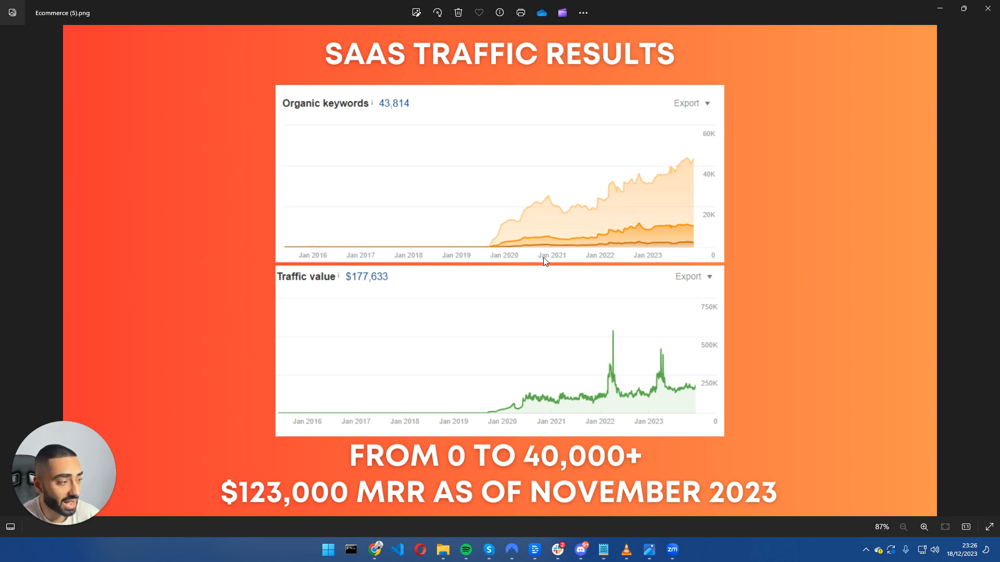
pyautogui.moveTo(697, 157)
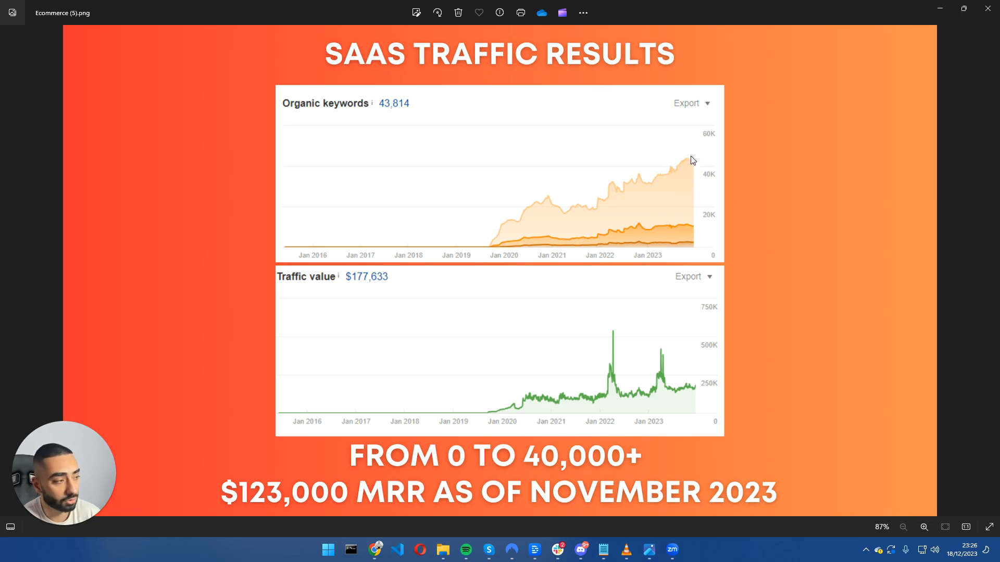
pyautogui.moveTo(695, 374)
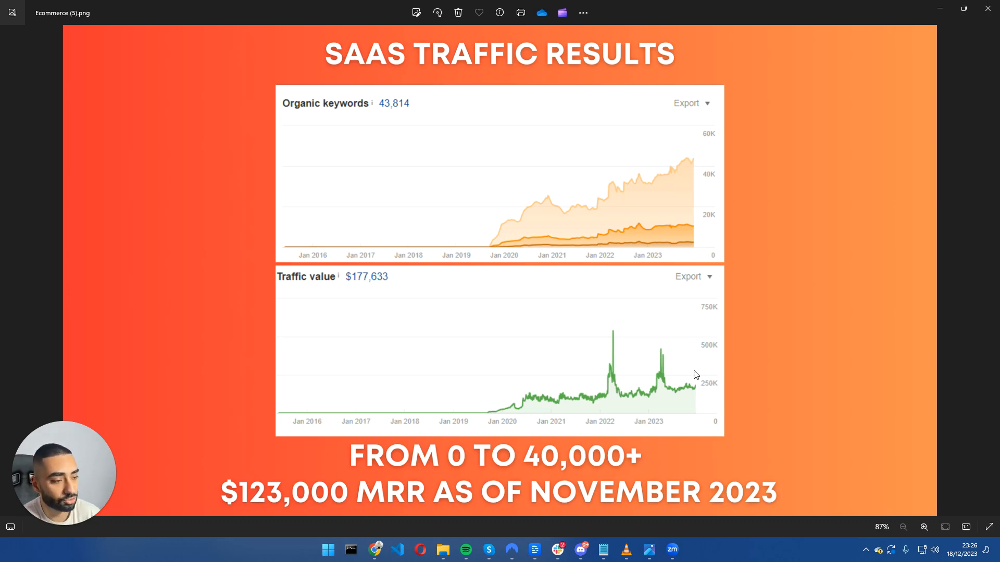
pyautogui.moveTo(377, 291)
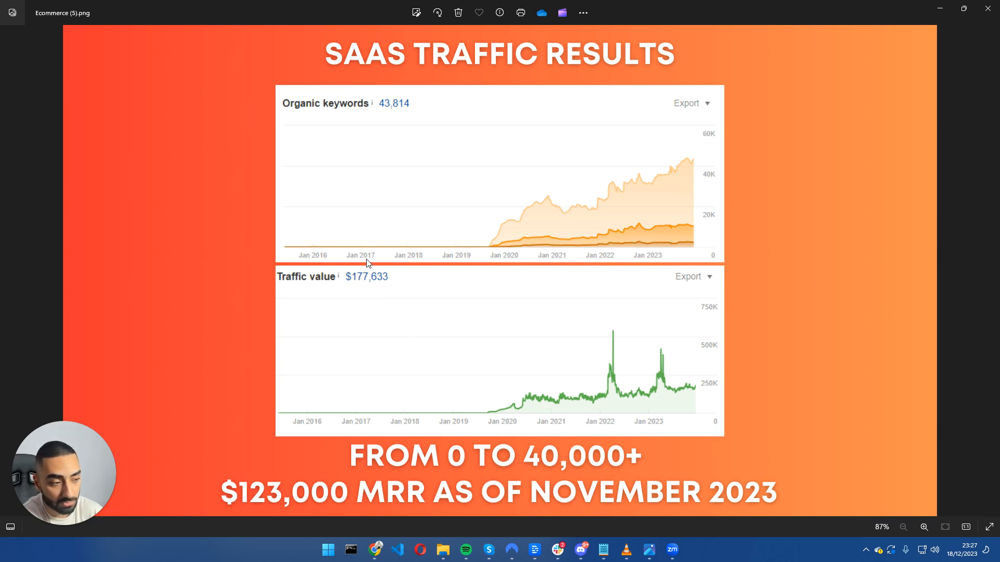
pyautogui.moveTo(416, 297)
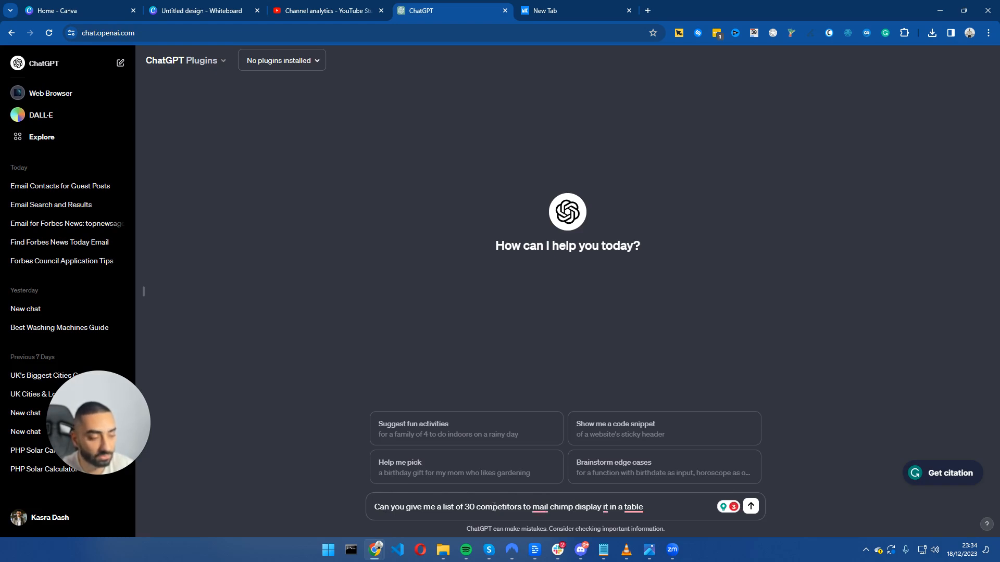
# - Send ChatGPT the prompt requesting 30 Mailchimp competitors in a table
pyautogui.click(618, 507)
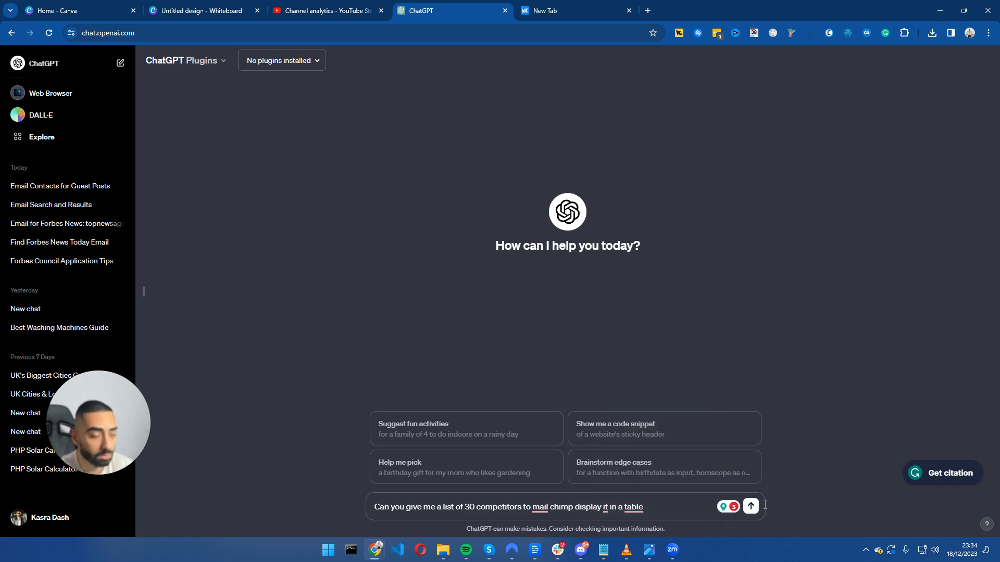
pyautogui.click(751, 507)
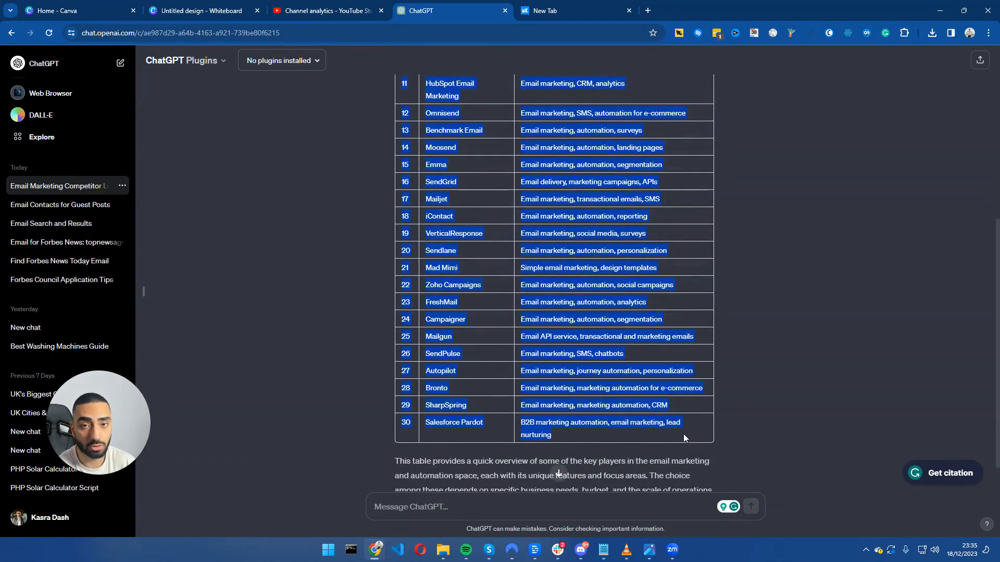
pyautogui.click(573, 10)
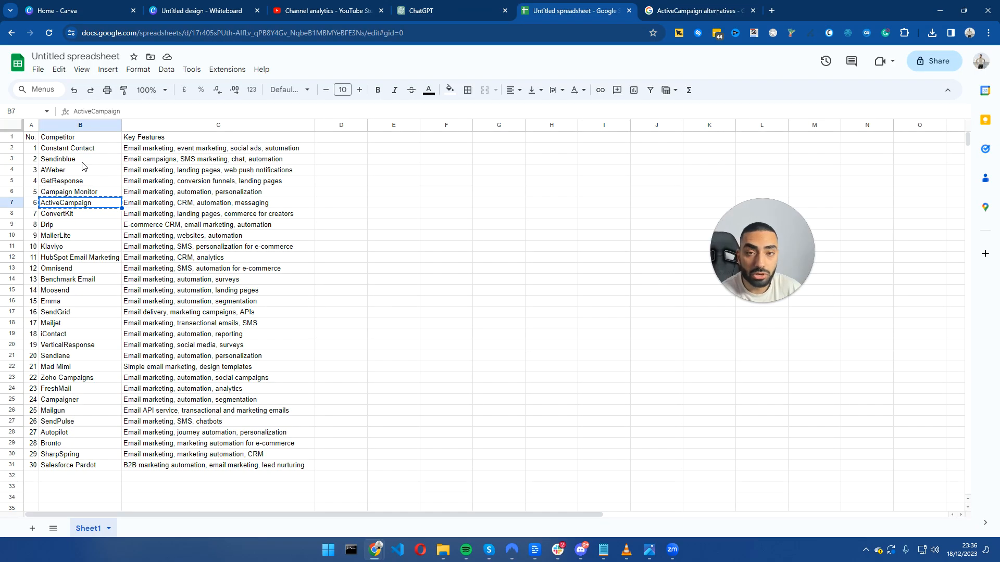
pyautogui.moveTo(83, 232)
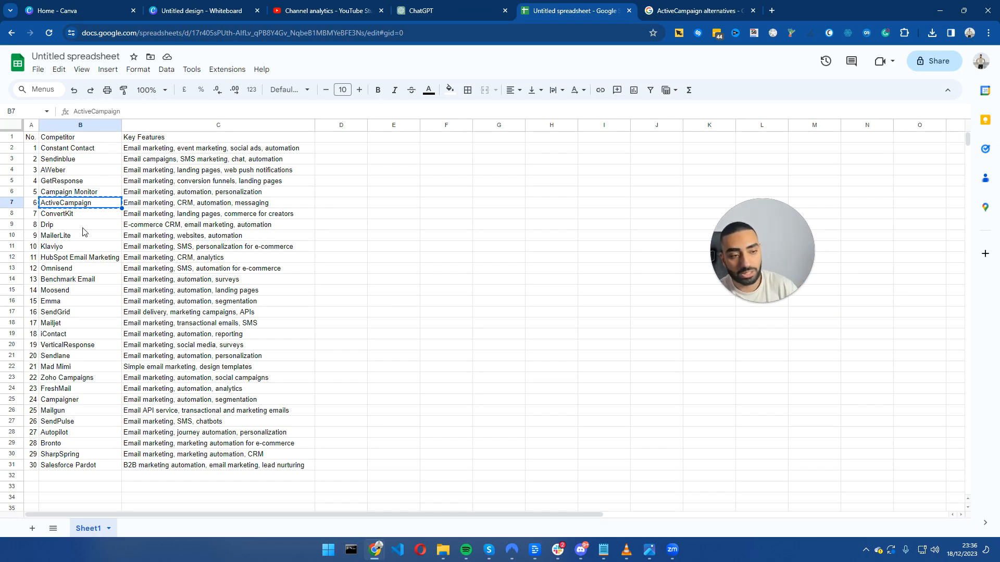
pyautogui.click(80, 245)
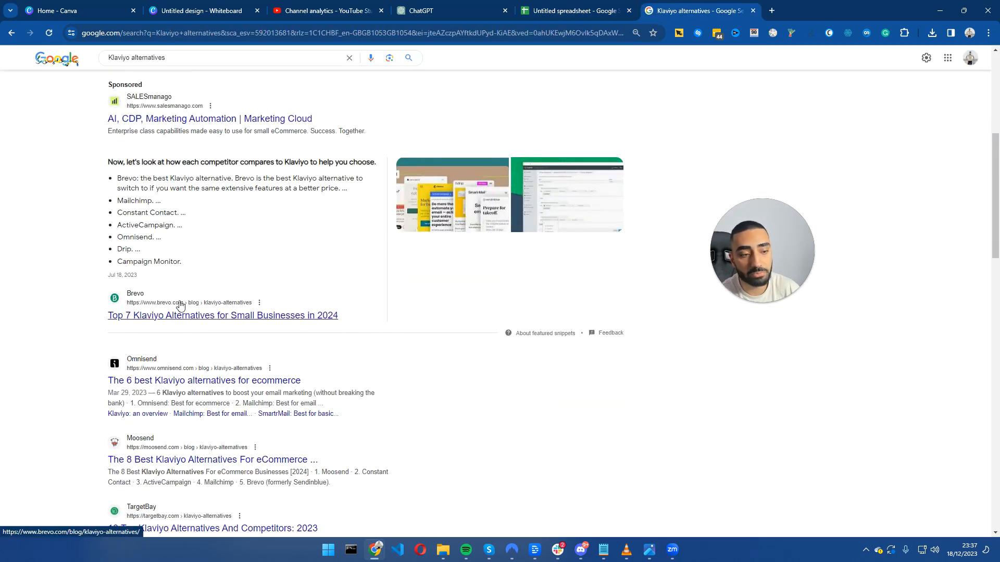
# - Open the Brevo 'Top 7 Klaviyo Alternatives' search result in a new tab
pyautogui.click(223, 314)
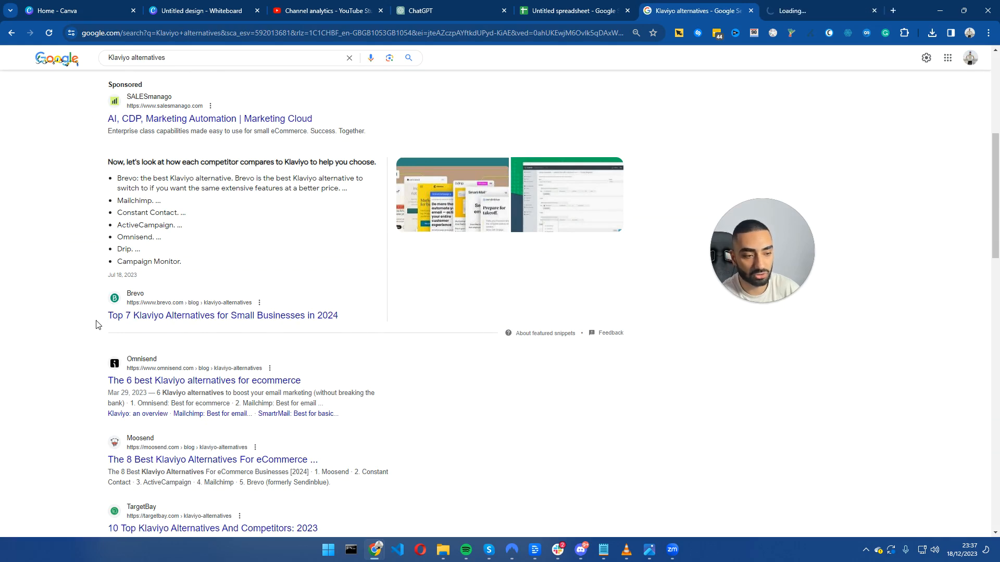
pyautogui.click(223, 314)
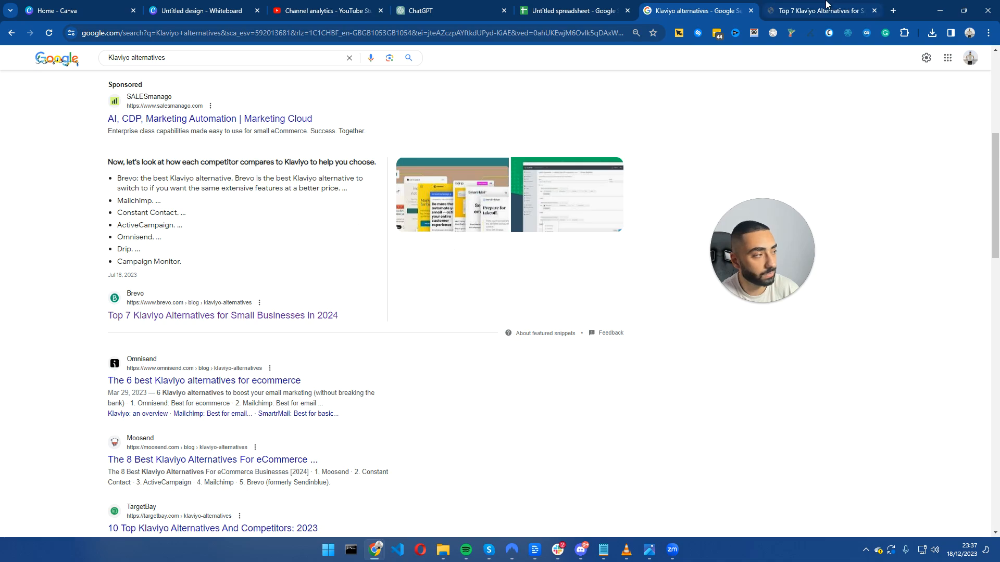
# - Read Brevo's Klaviyo alternatives list and 'What Klaviyo offers', then return to the spreadsheet
pyautogui.click(818, 10)
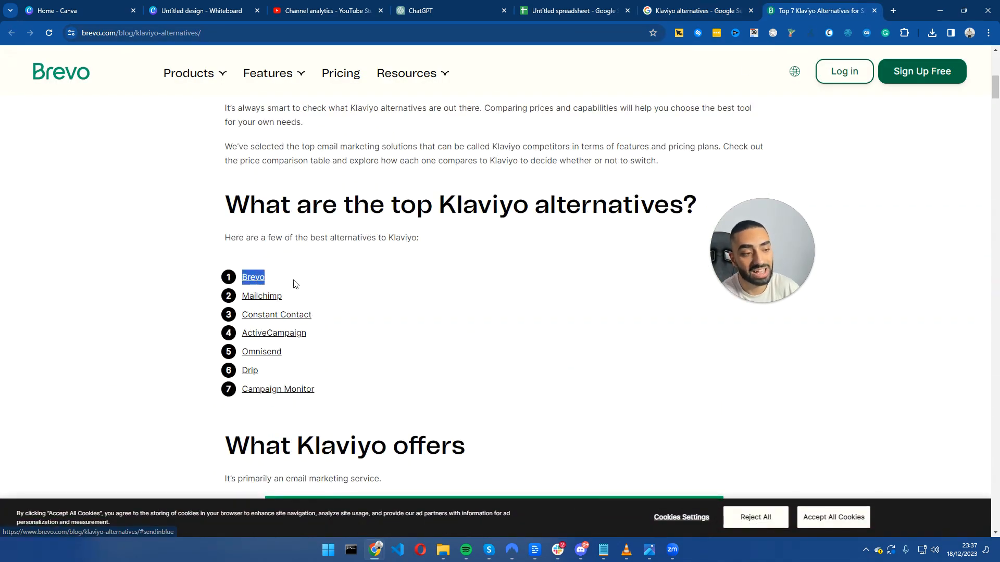
pyautogui.scroll(-3)
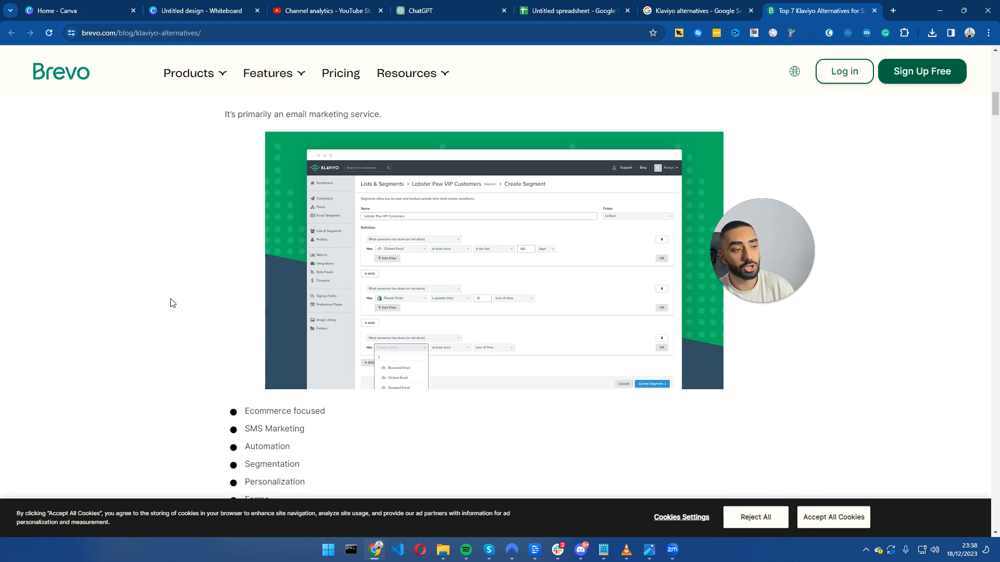
pyautogui.click(570, 10)
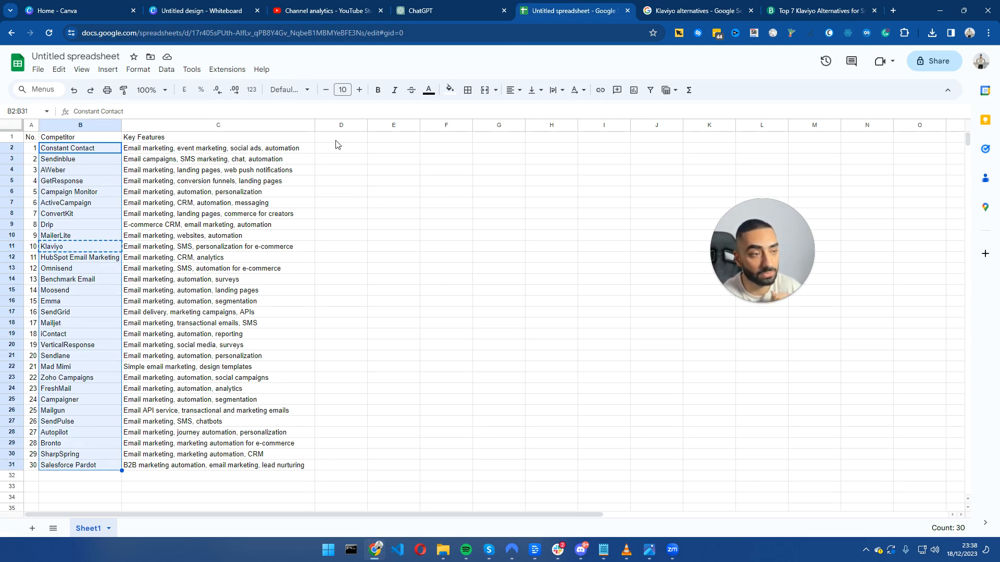
# - Switch back to the Untitled spreadsheet of 30 competitors
pyautogui.click(494, 11)
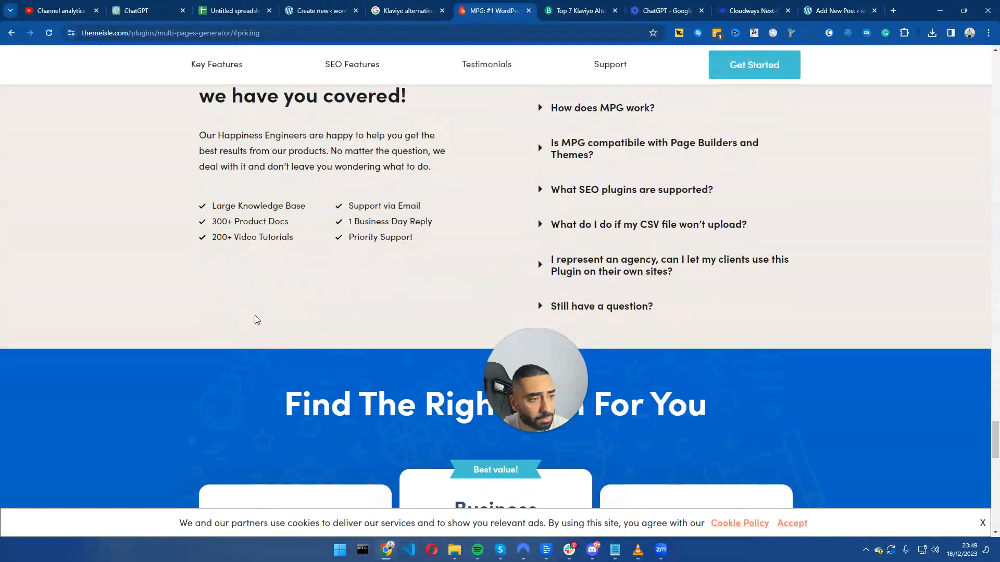
# - Bring the MPG pricing plans (Personal €99, Business €199, Agency €399) into view
pyautogui.scroll(-3)
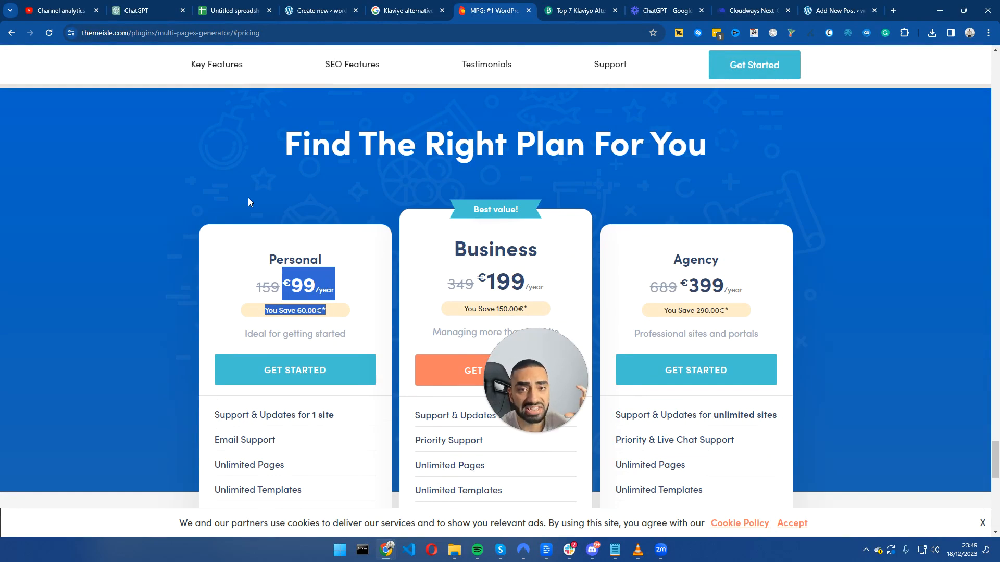
pyautogui.moveTo(274, 208)
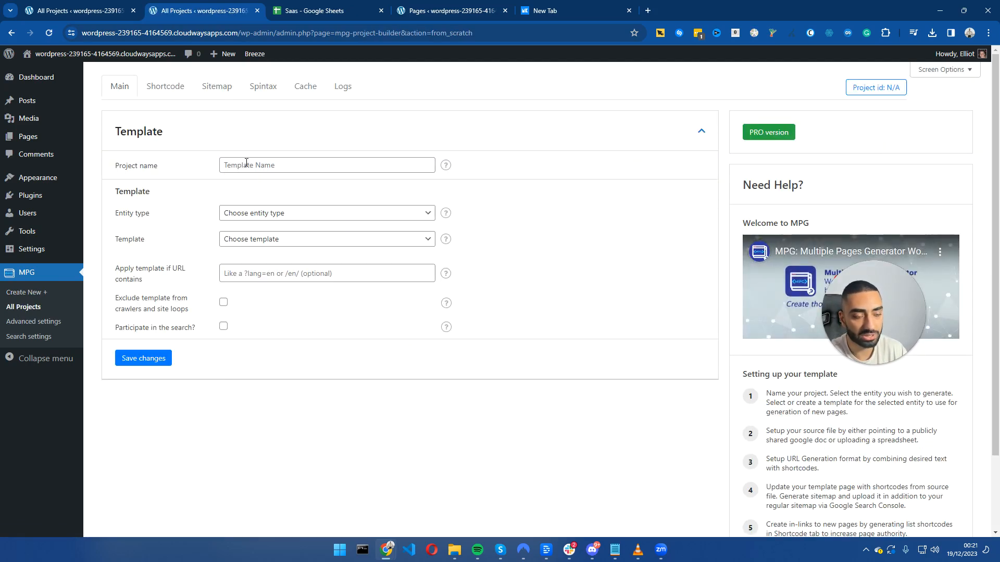
# - Name the MPG project SAAS with Pages as entity type, then go to the Pages list
pyautogui.click(326, 164)
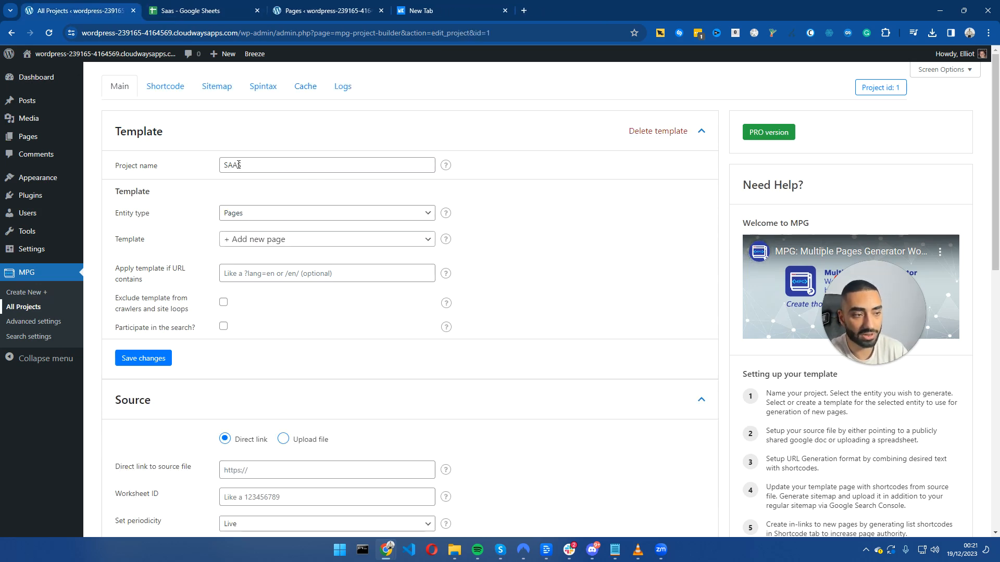
pyautogui.click(325, 164)
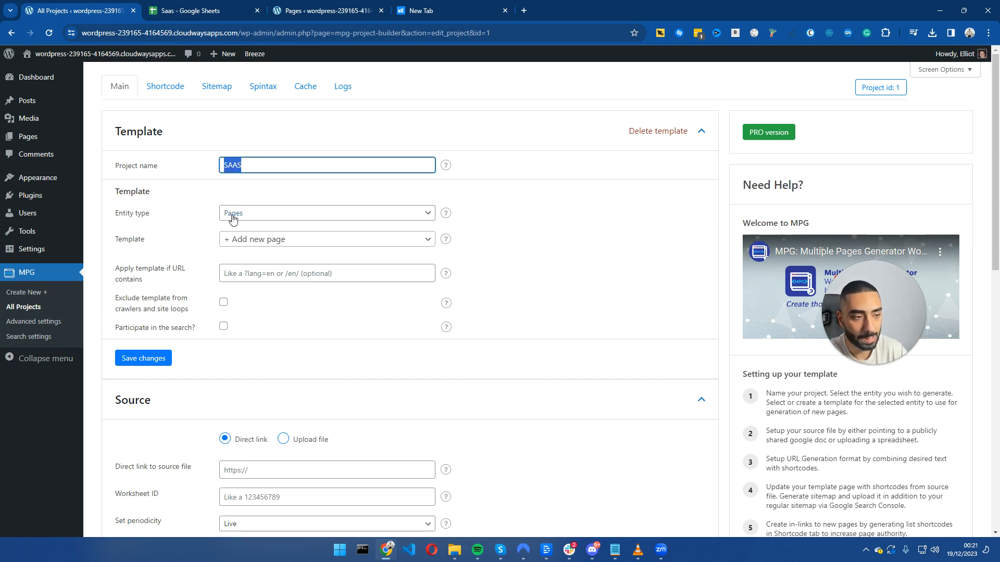
pyautogui.moveTo(200, 216)
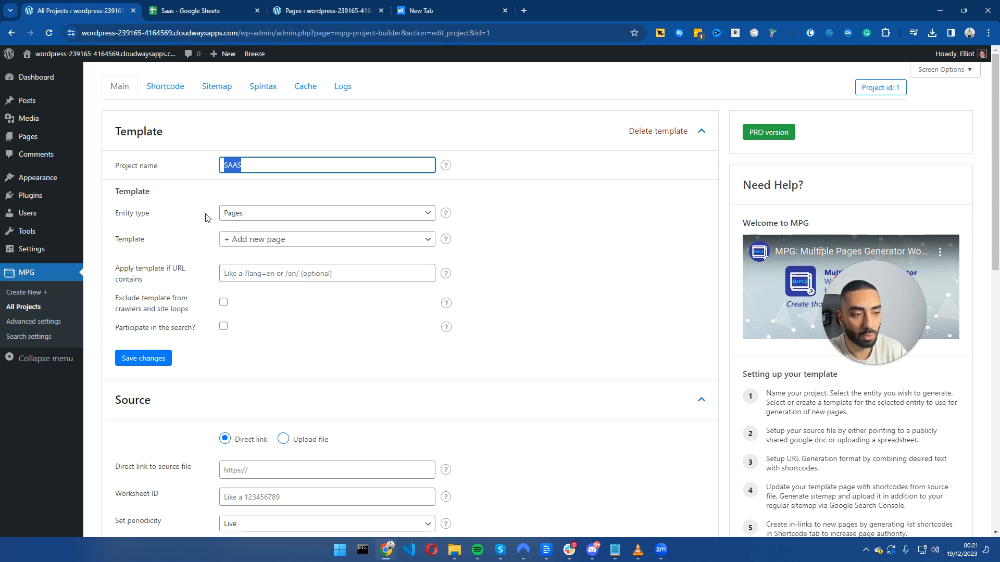
pyautogui.click(325, 212)
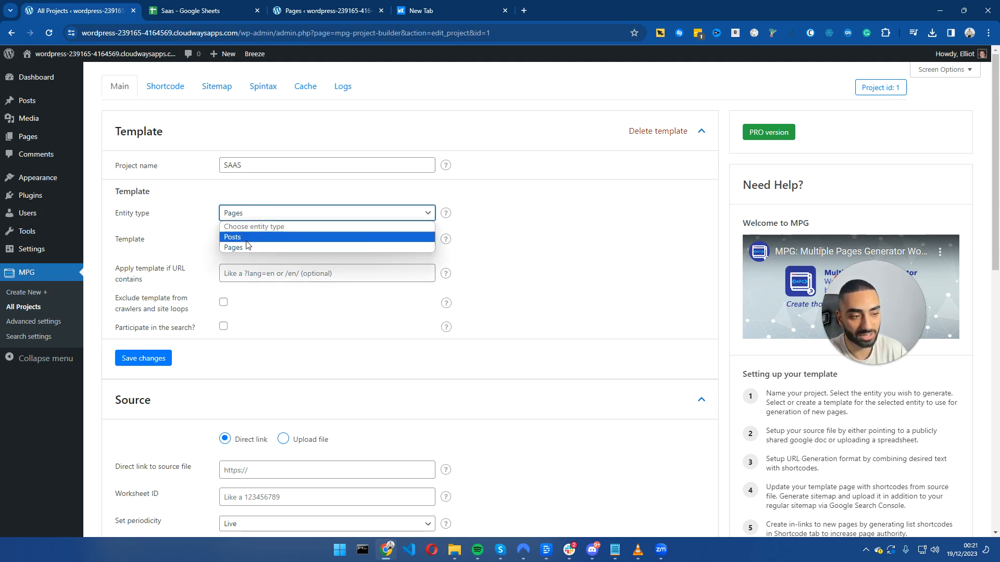
pyautogui.click(232, 248)
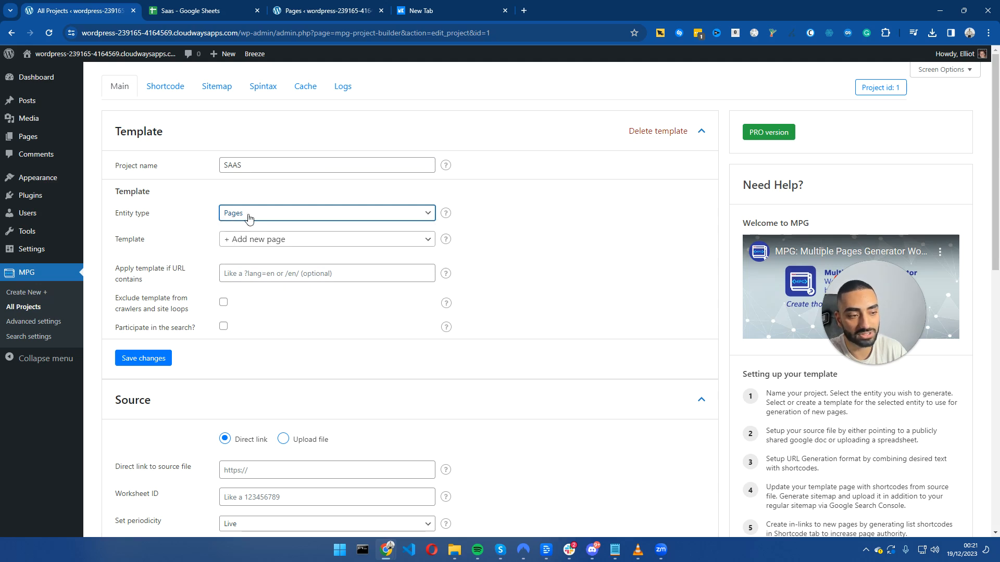
pyautogui.moveTo(27, 136)
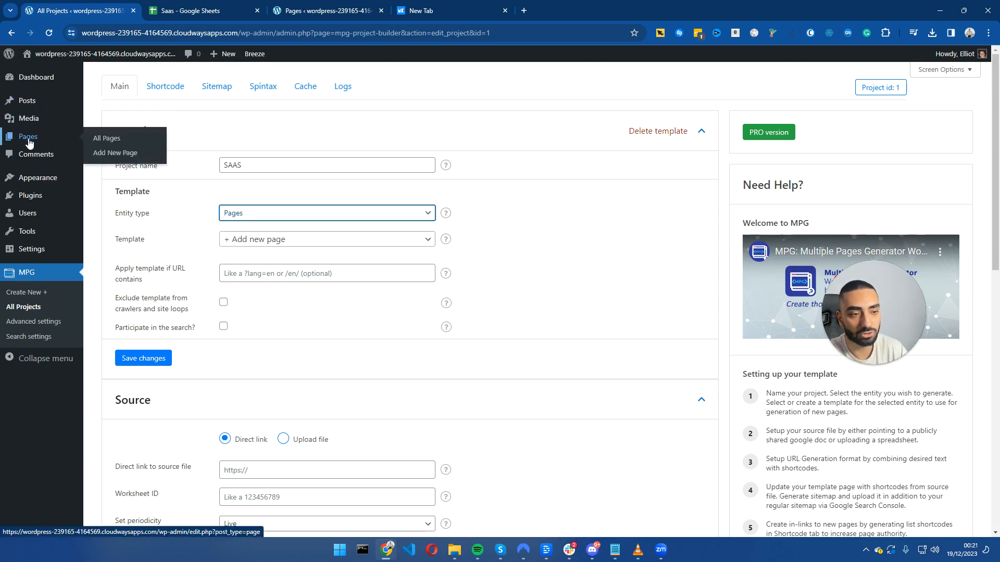
pyautogui.click(106, 138)
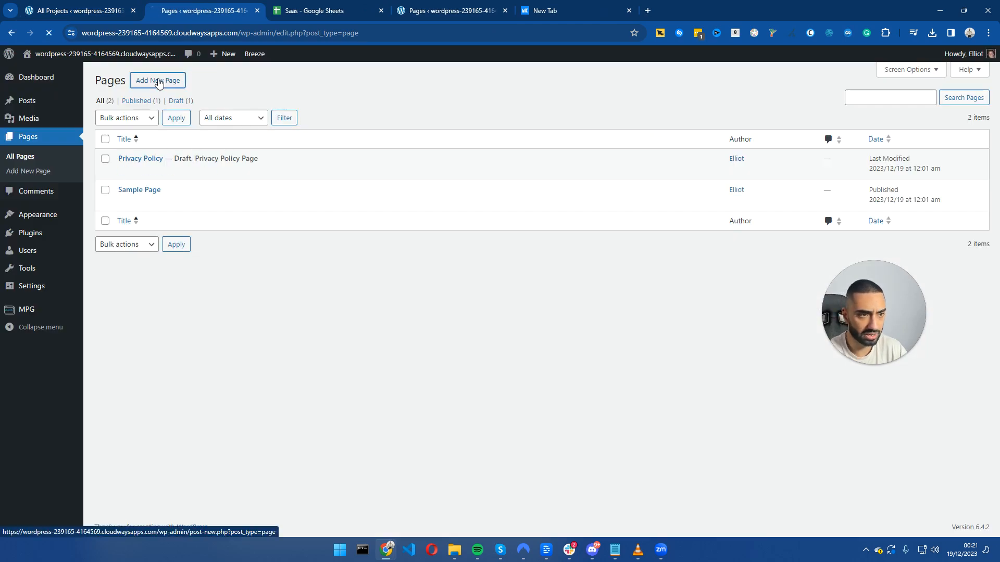
# - Publish a new blank page titled Alternatives
pyautogui.click(158, 80)
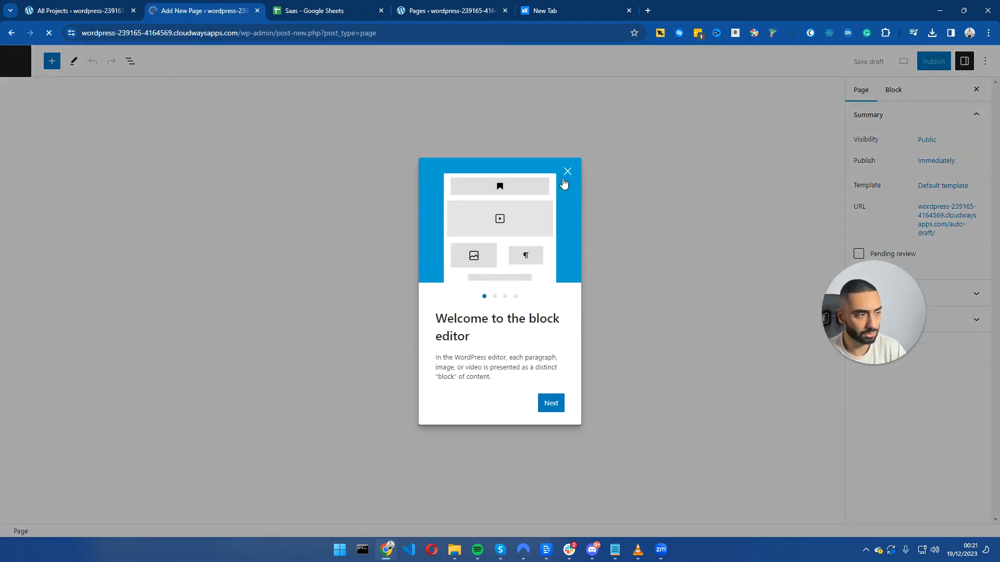
pyautogui.click(567, 172)
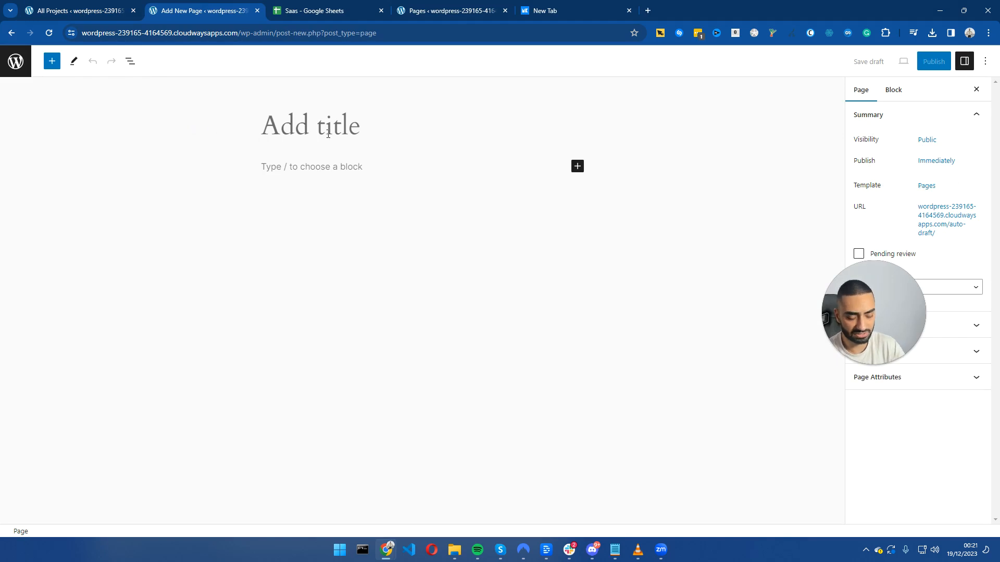
pyautogui.write('Alter')
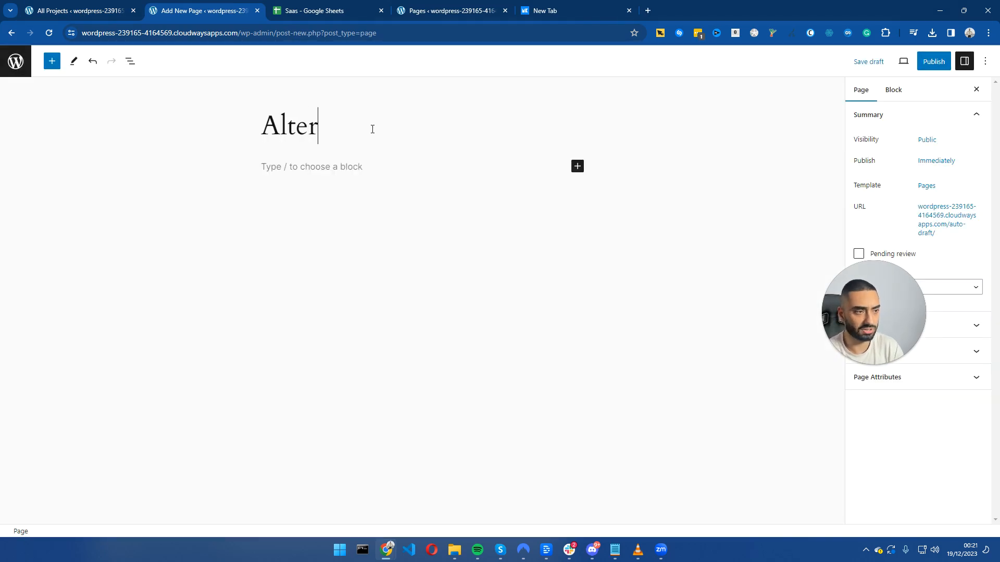
pyautogui.click(933, 61)
pyautogui.write('alt')
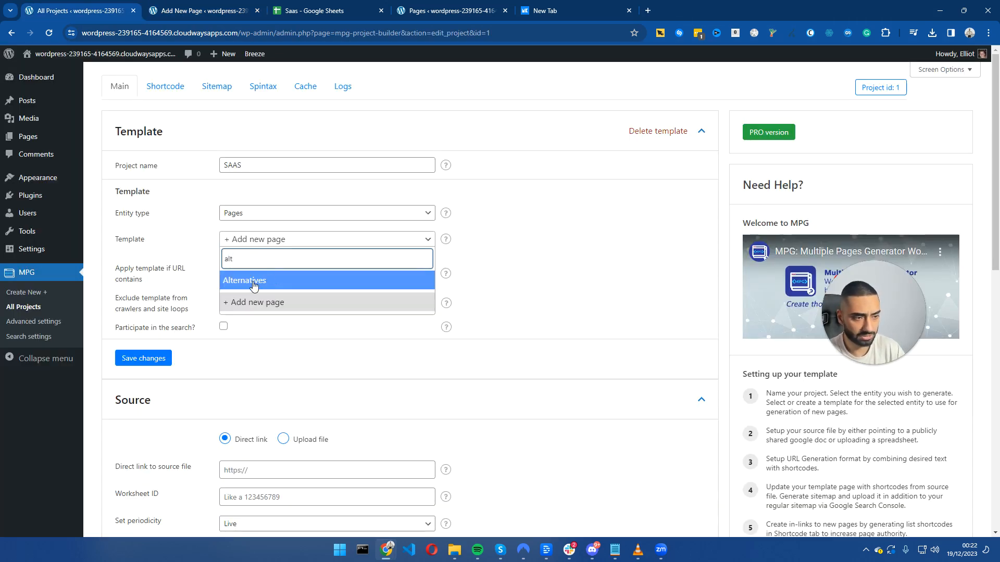
# - Choose the Alternatives page as the SAAS project's template
pyautogui.click(243, 280)
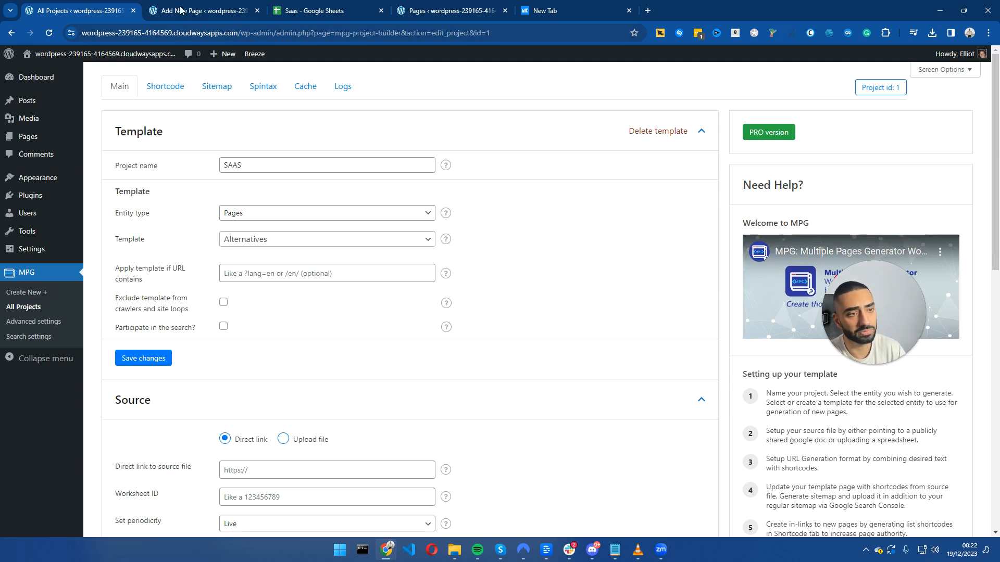
pyautogui.click(202, 10)
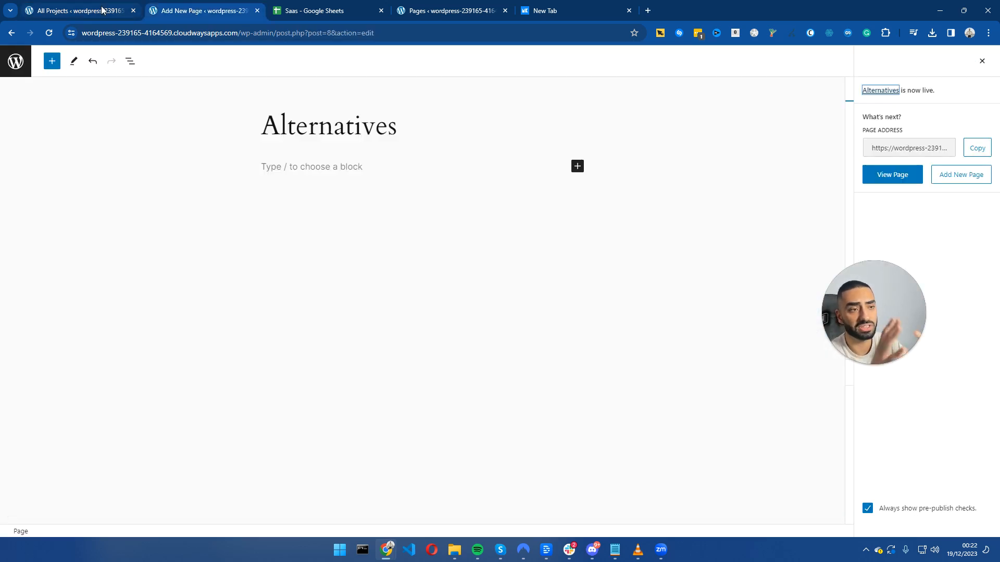
pyautogui.moveTo(70, 10)
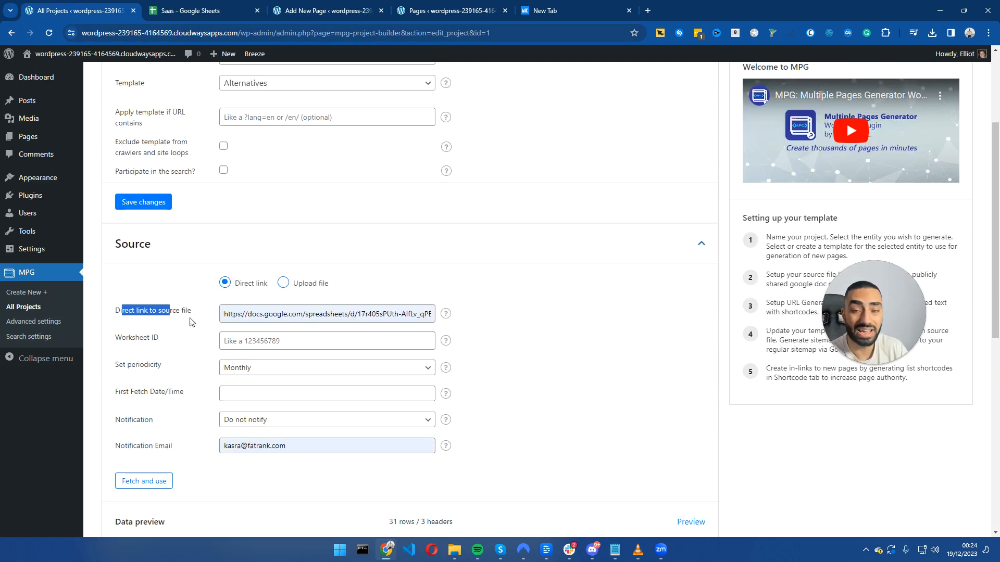
pyautogui.moveTo(115, 210)
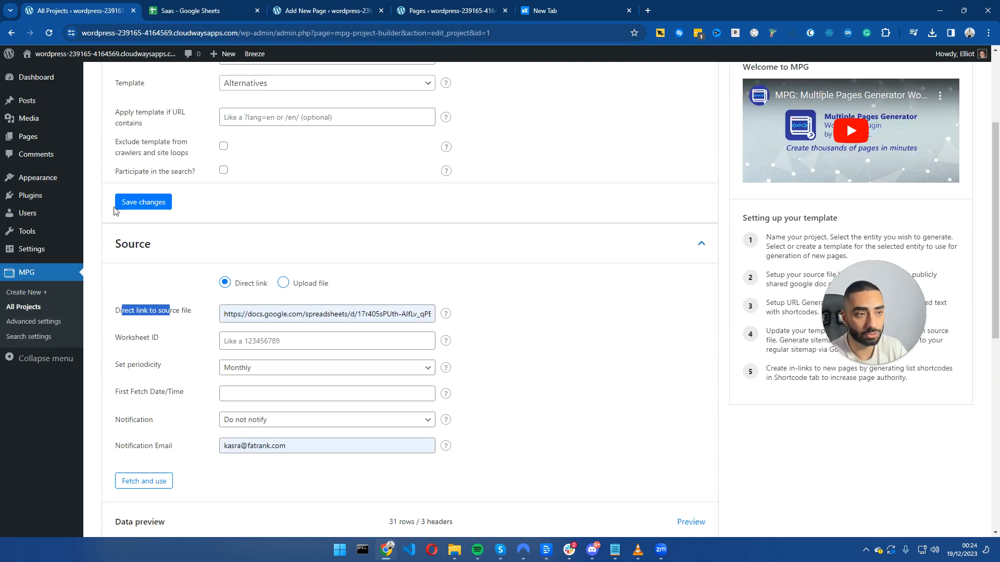
# - Copy the Saas spreadsheet's share link, set to anyone with the link as editor
pyautogui.click(185, 11)
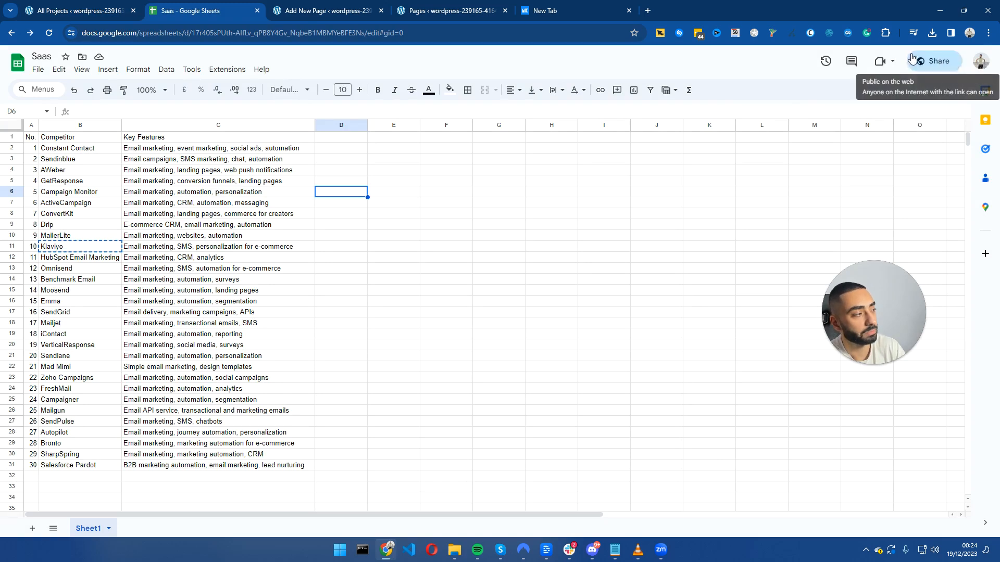
pyautogui.click(932, 60)
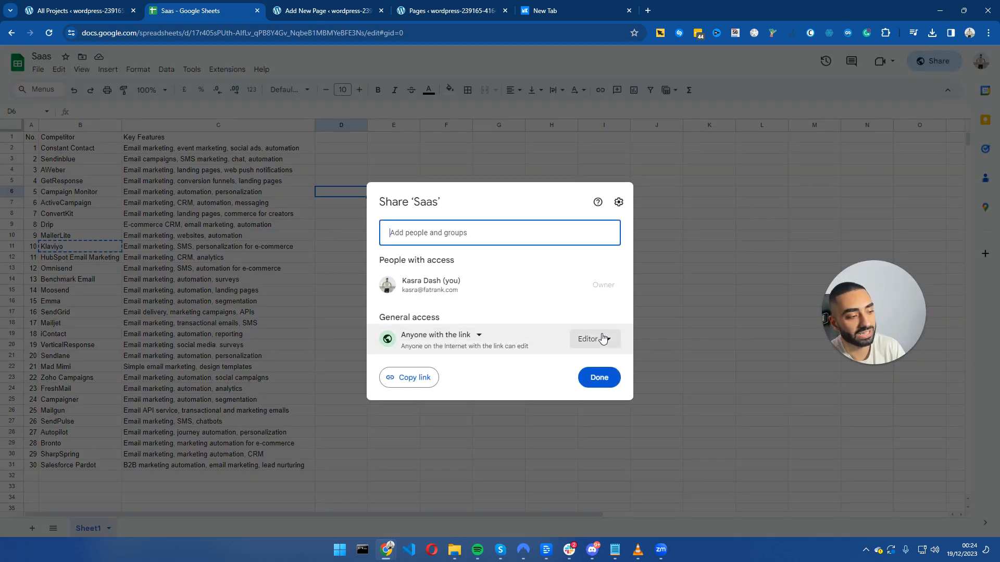
pyautogui.click(408, 377)
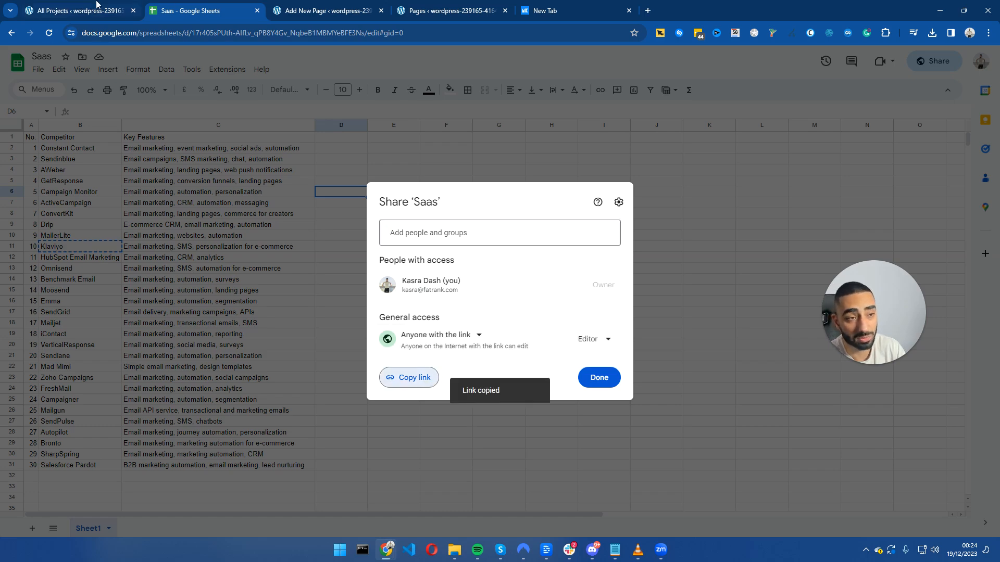
# - Set the SAAS project's data update periodicity to Live
pyautogui.click(73, 10)
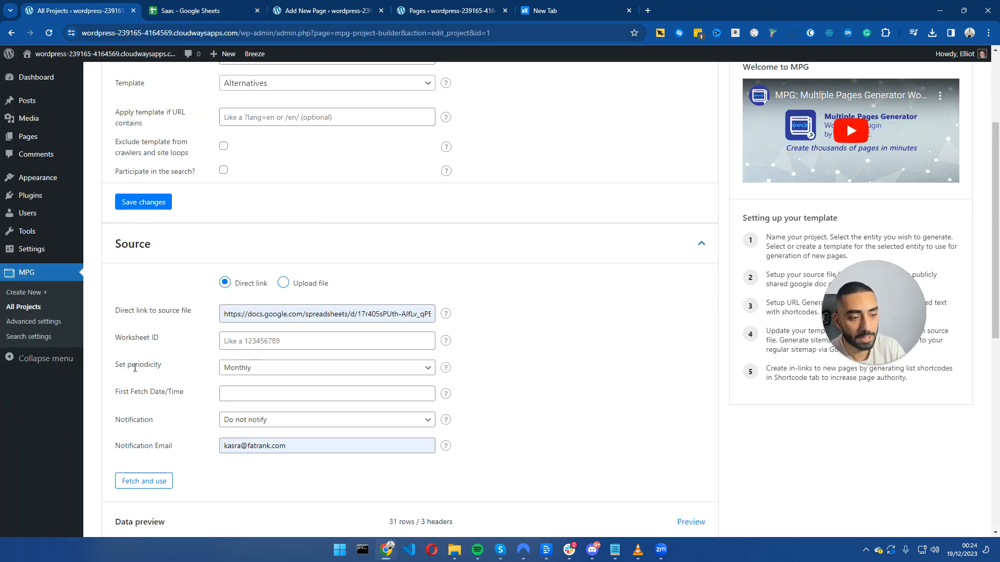
pyautogui.click(326, 367)
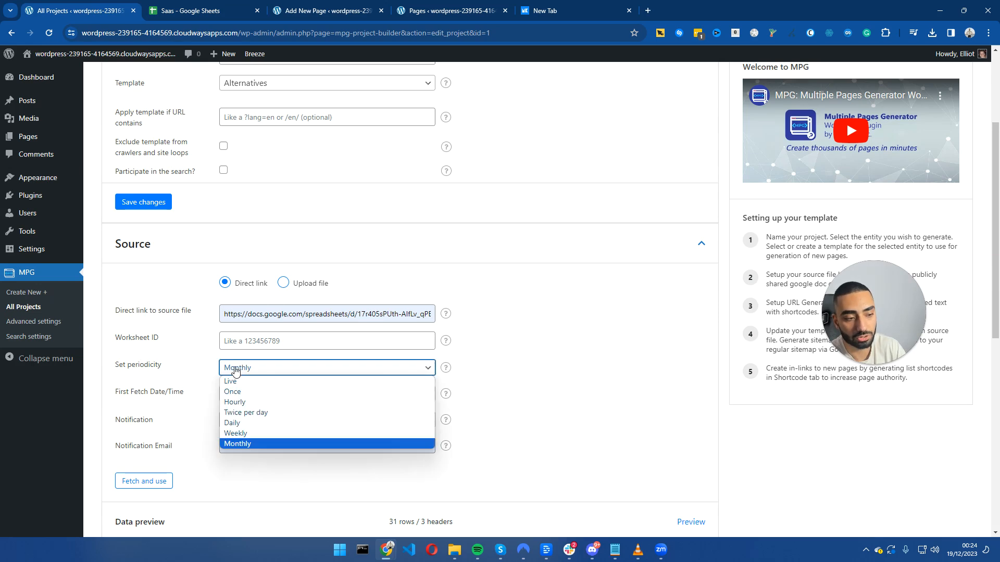
pyautogui.moveTo(232, 423)
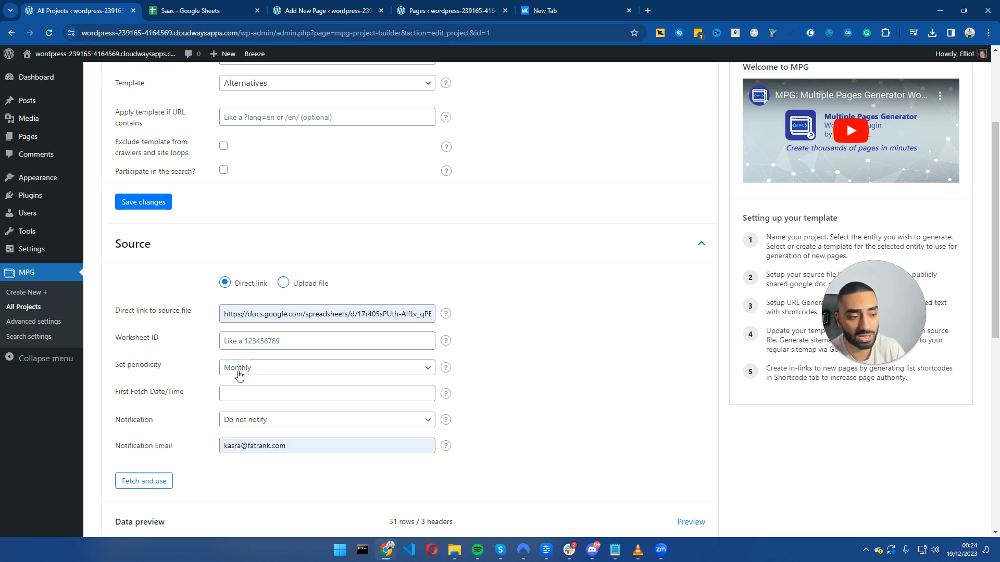
pyautogui.scroll(-3)
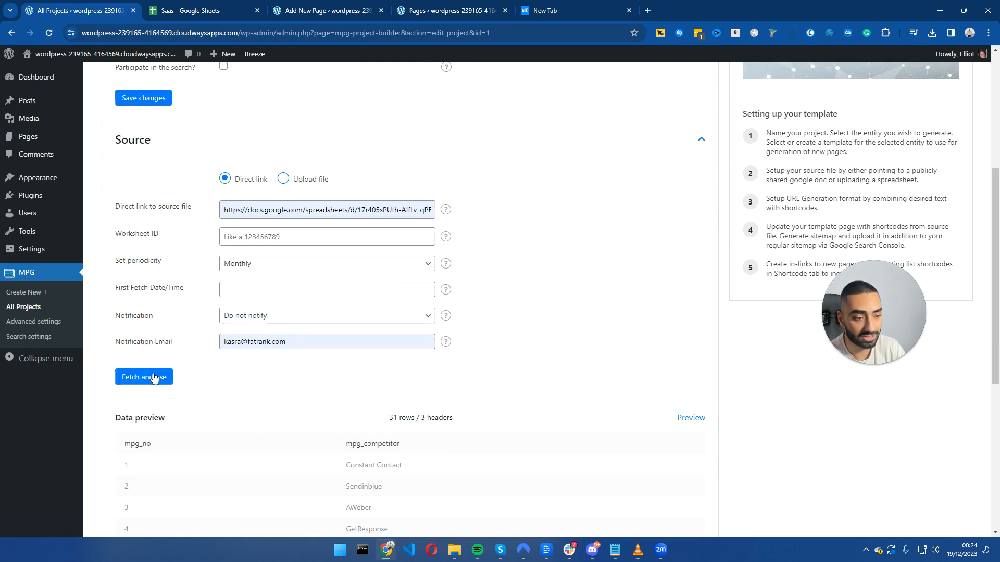
pyautogui.click(326, 289)
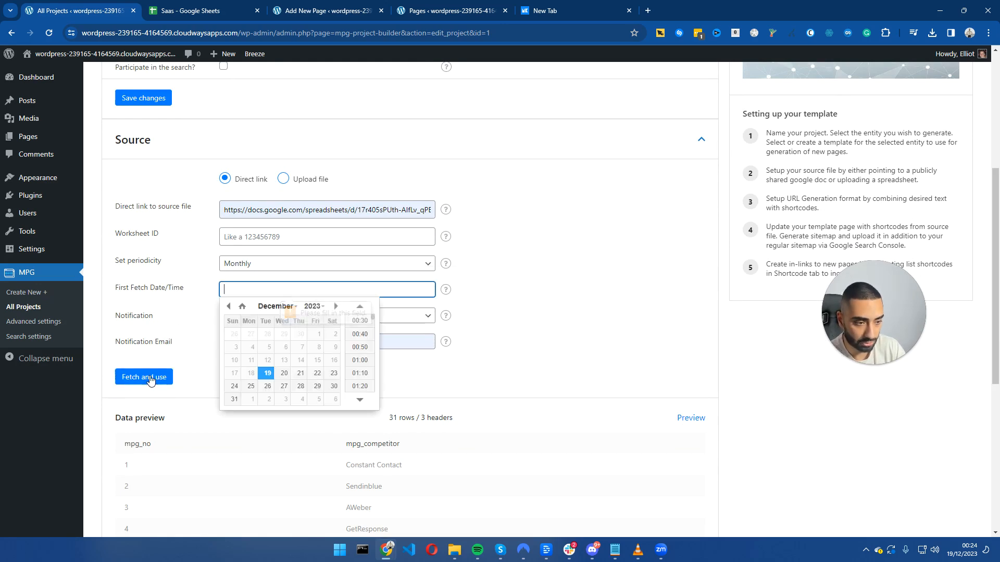
pyautogui.click(326, 263)
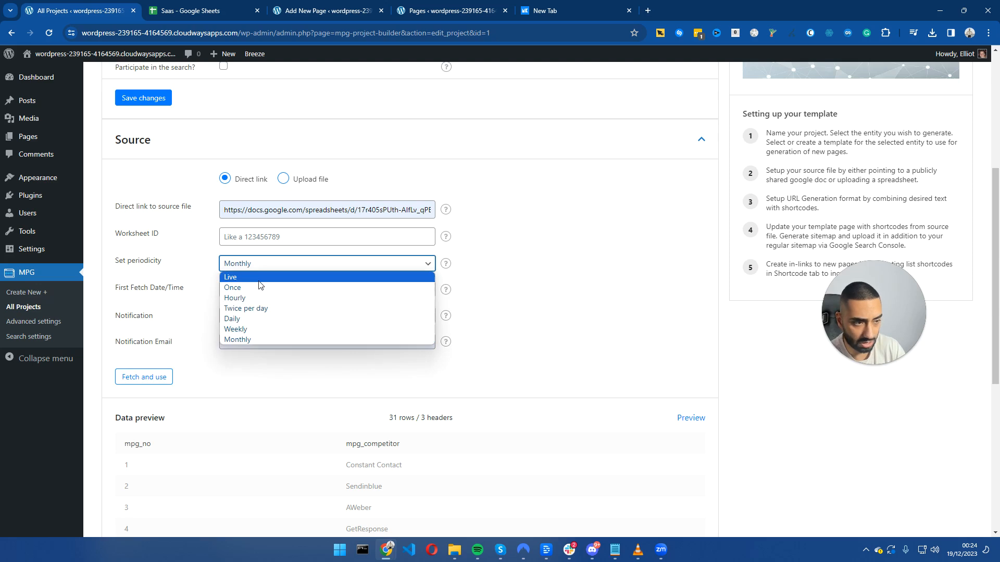
pyautogui.click(230, 277)
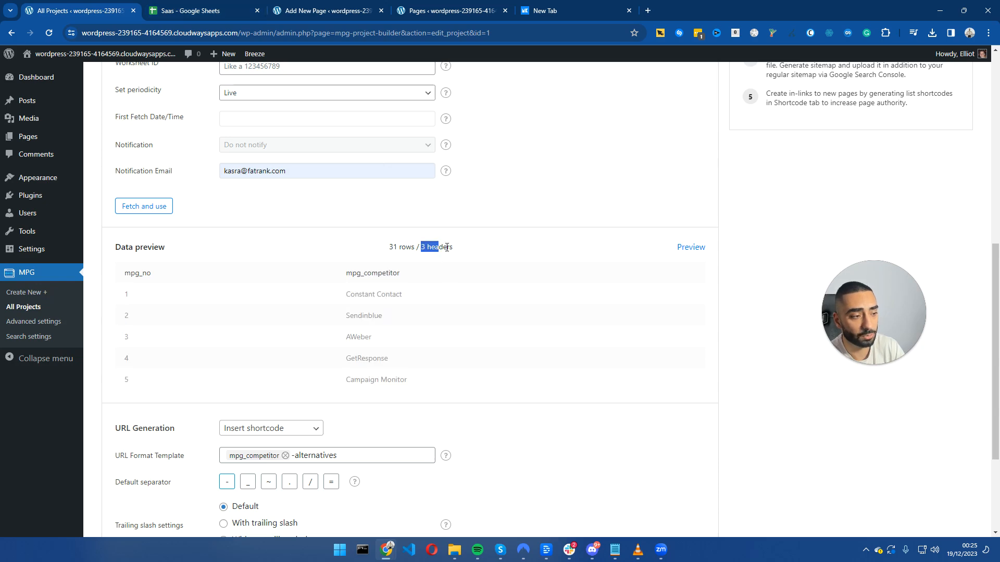
# - Check the spreadsheet's last competitor names in column B against the fetched data
pyautogui.click(191, 11)
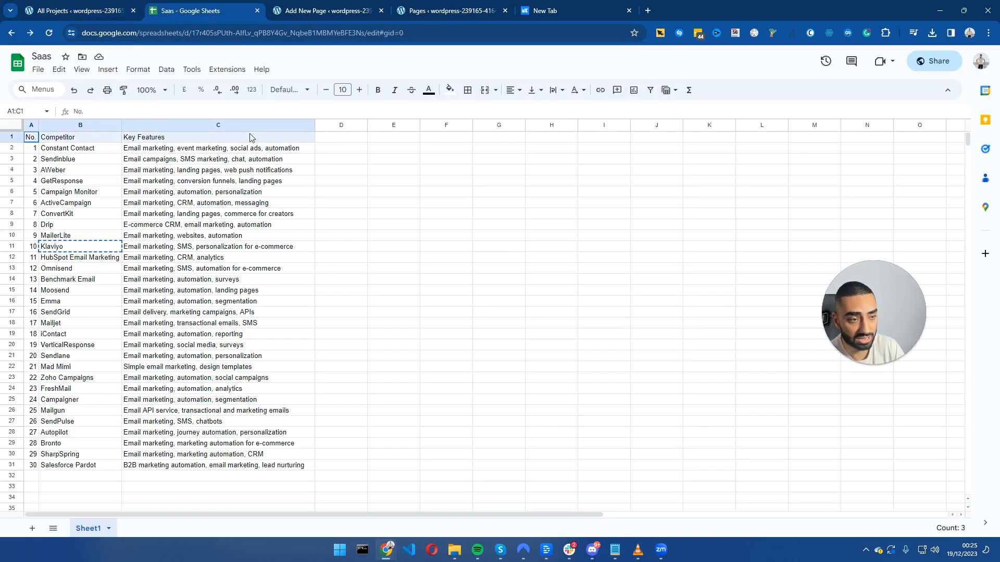
pyautogui.click(80, 464)
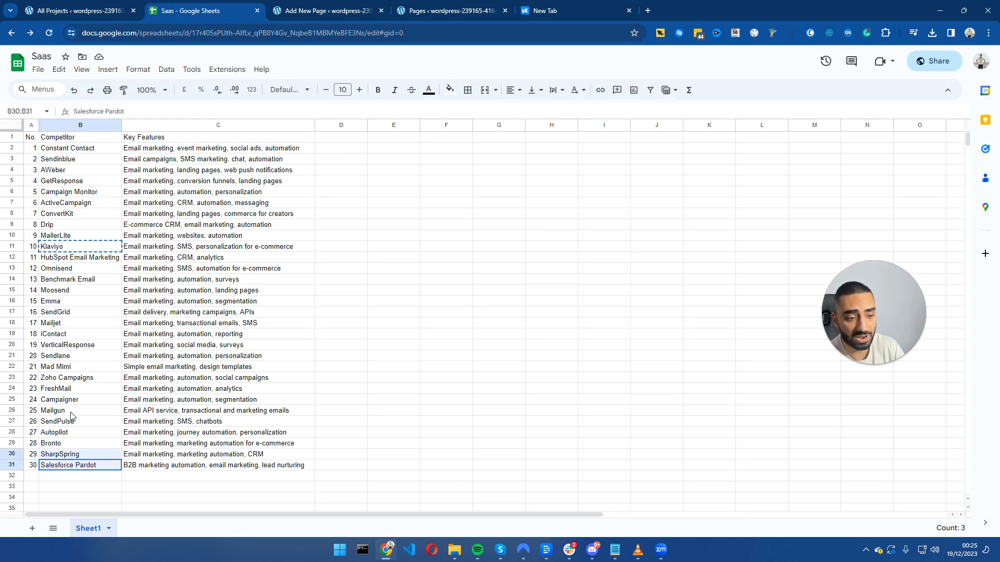
pyautogui.click(76, 10)
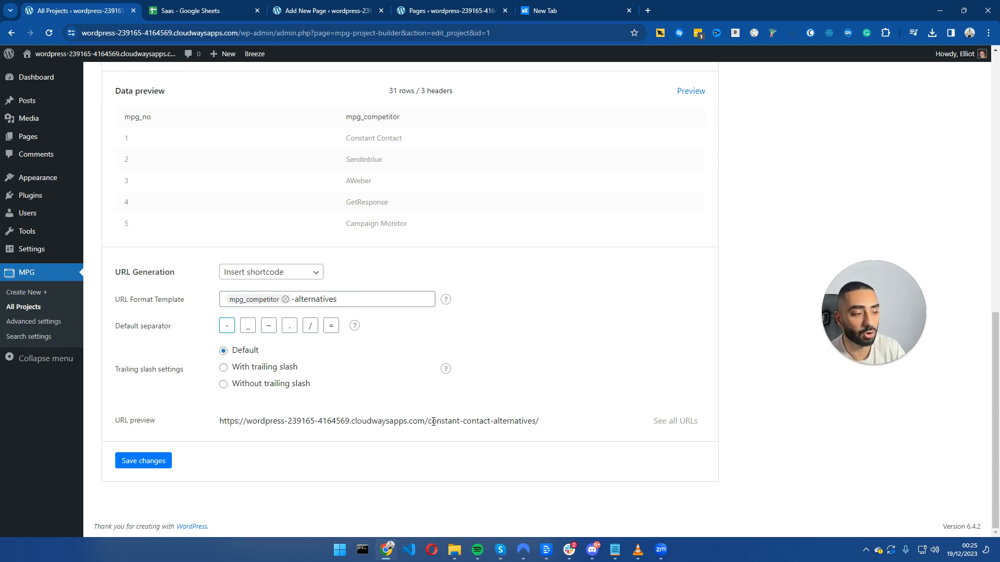
# - Confirm the URL preview constant-contact-alternatives and save the project settings
pyautogui.tripleClick(378, 420)
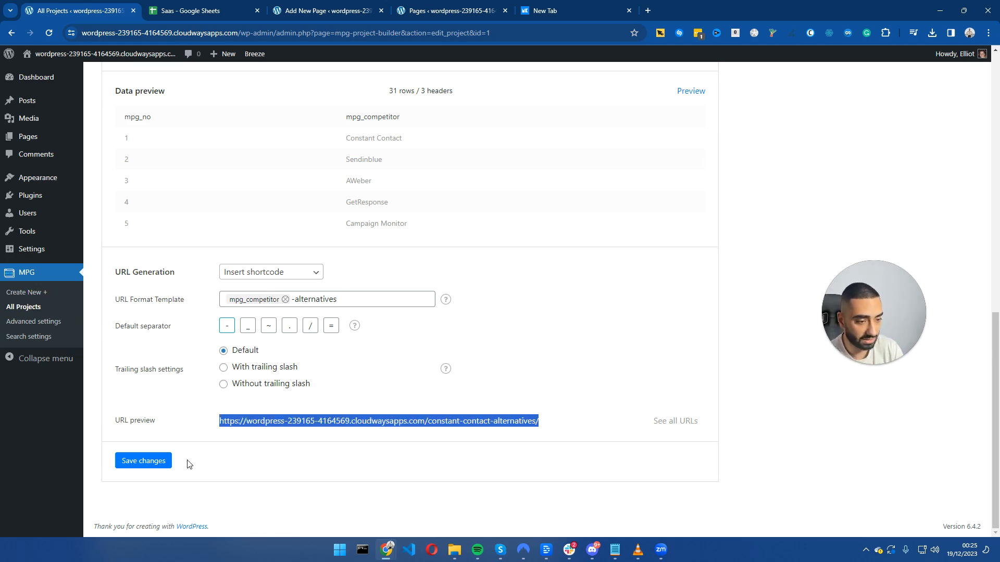
pyautogui.click(142, 461)
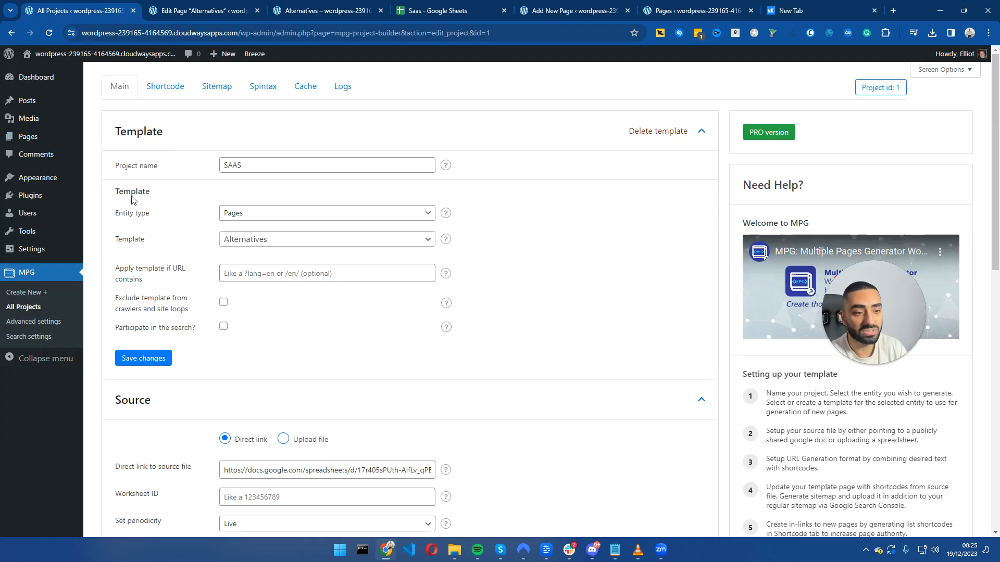
pyautogui.moveTo(189, 197)
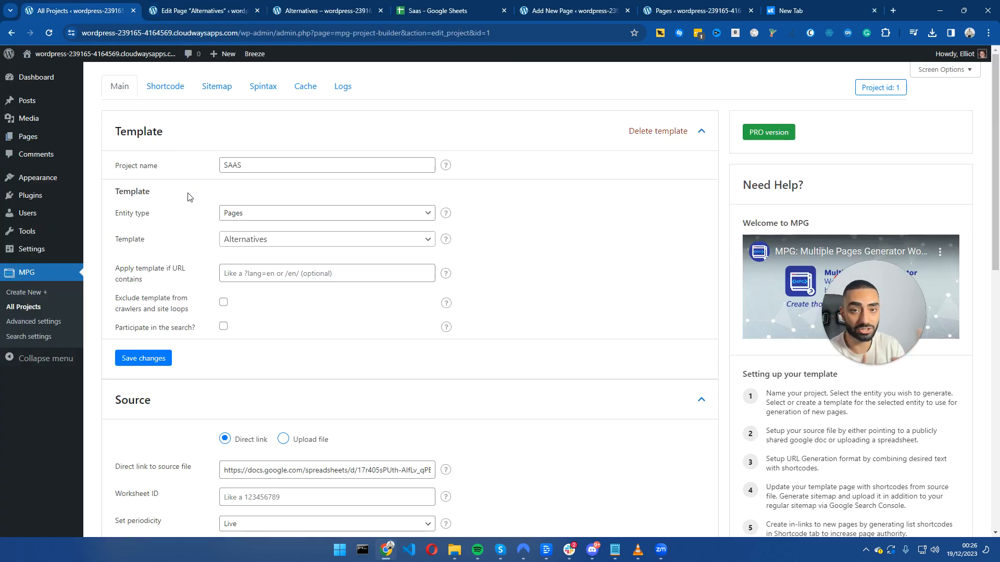
# - Review the Saas sheet's No., Competitor and Key Features columns and select empty cell D1
pyautogui.click(201, 10)
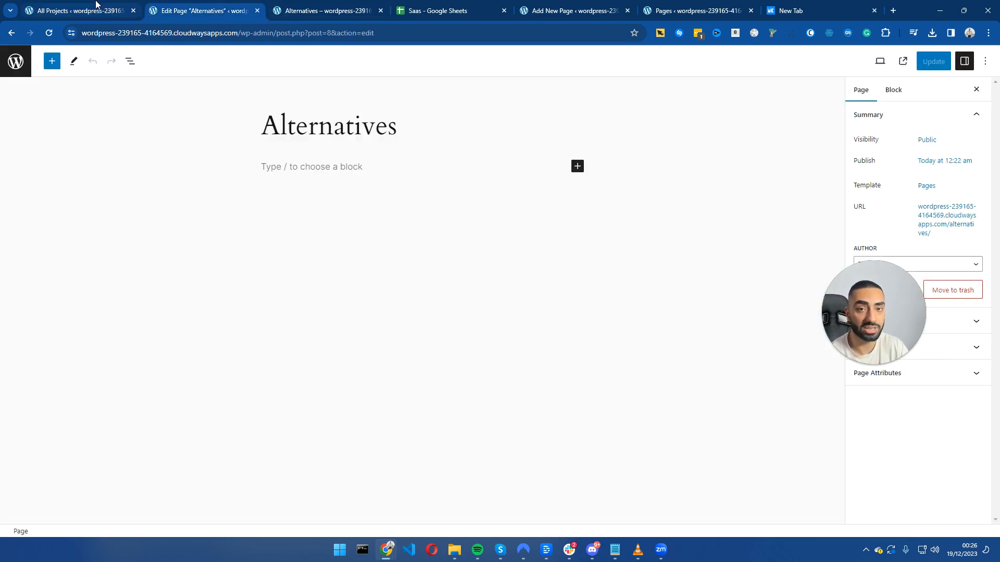
pyautogui.moveTo(73, 11)
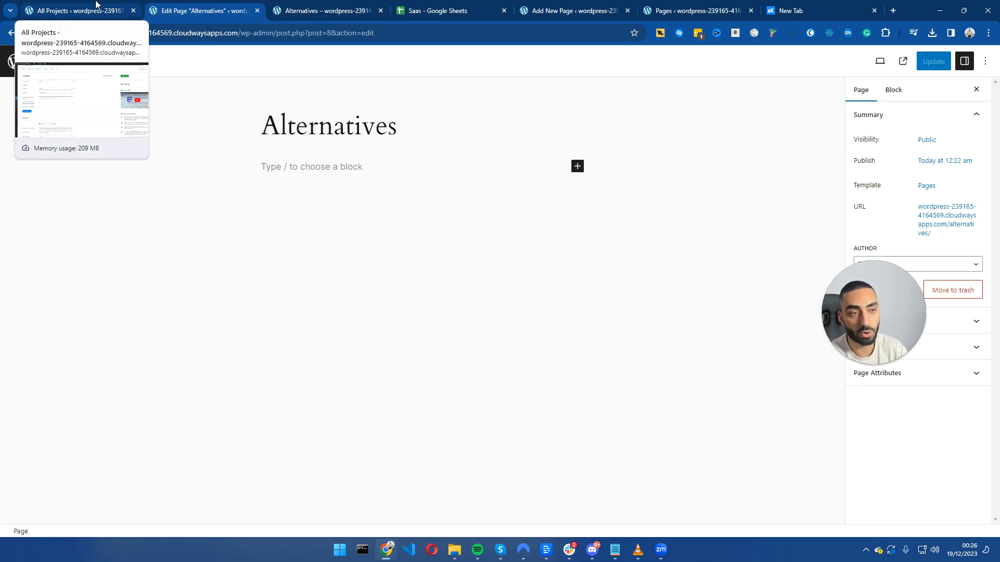
pyautogui.click(70, 10)
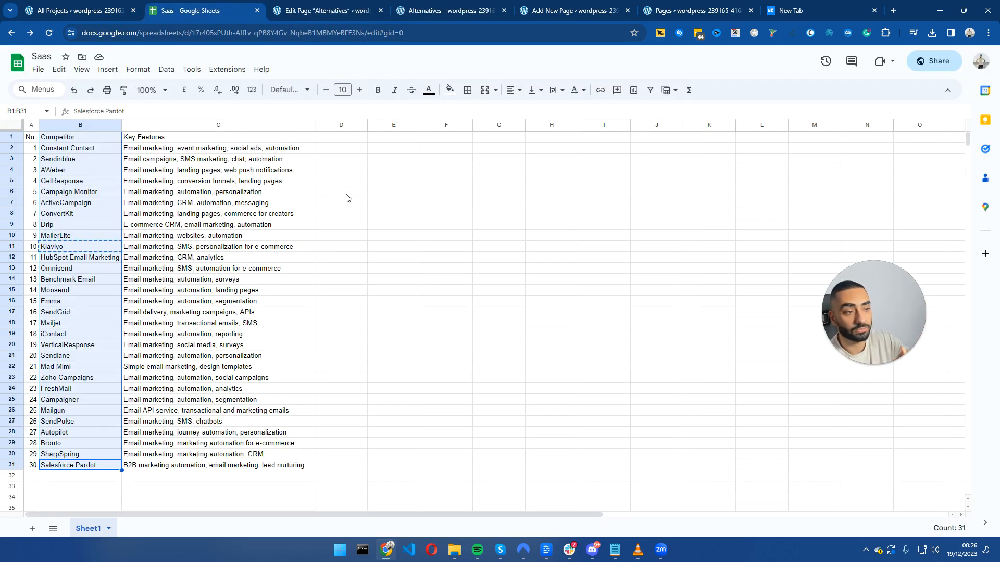
pyautogui.click(81, 170)
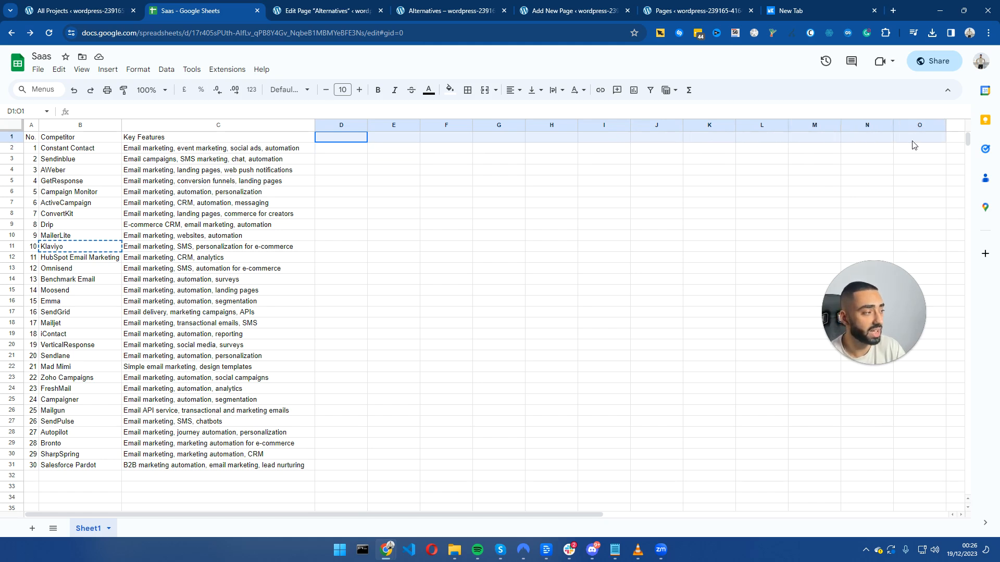
pyautogui.click(341, 136)
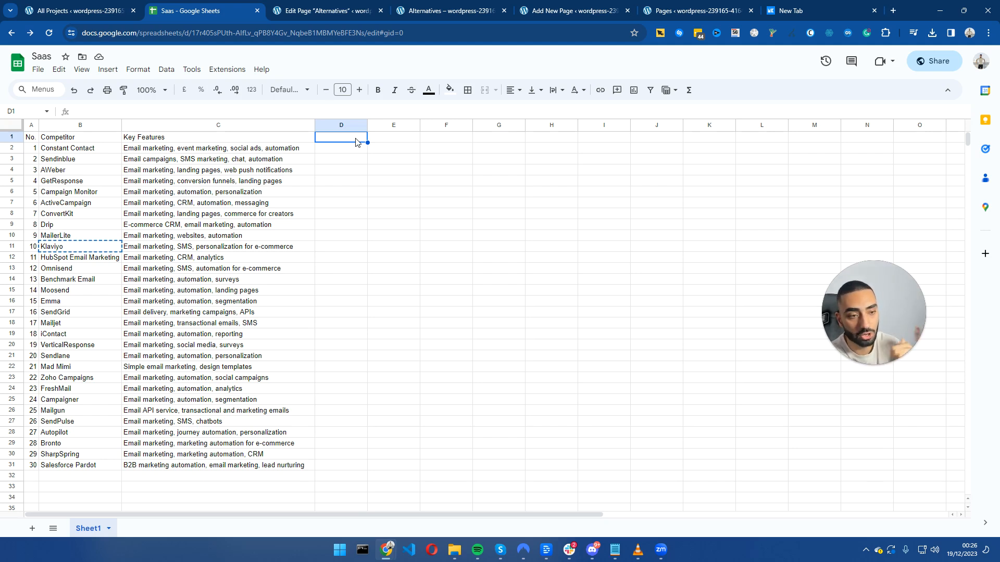
pyautogui.moveTo(51, 162)
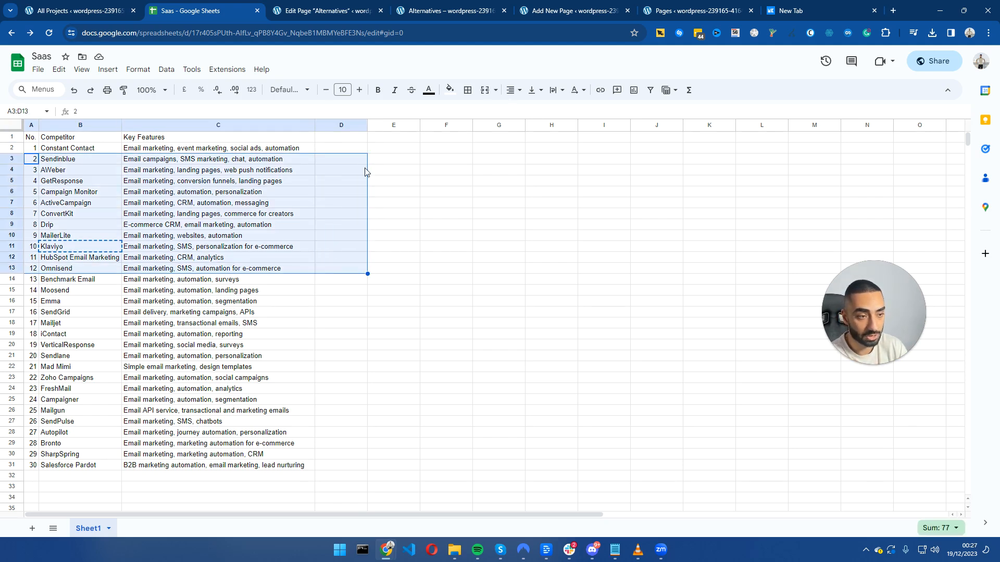
pyautogui.click(340, 136)
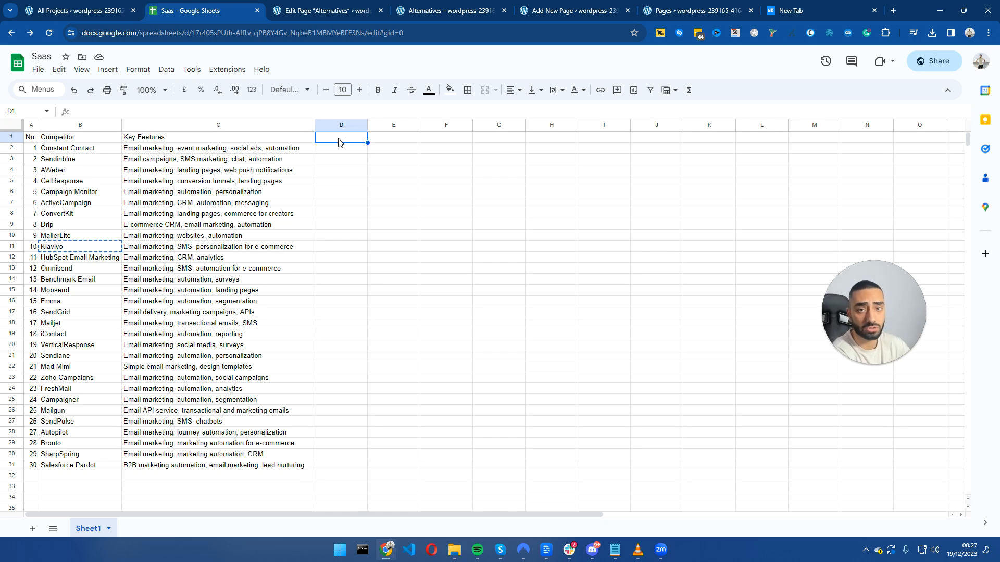
pyautogui.click(72, 10)
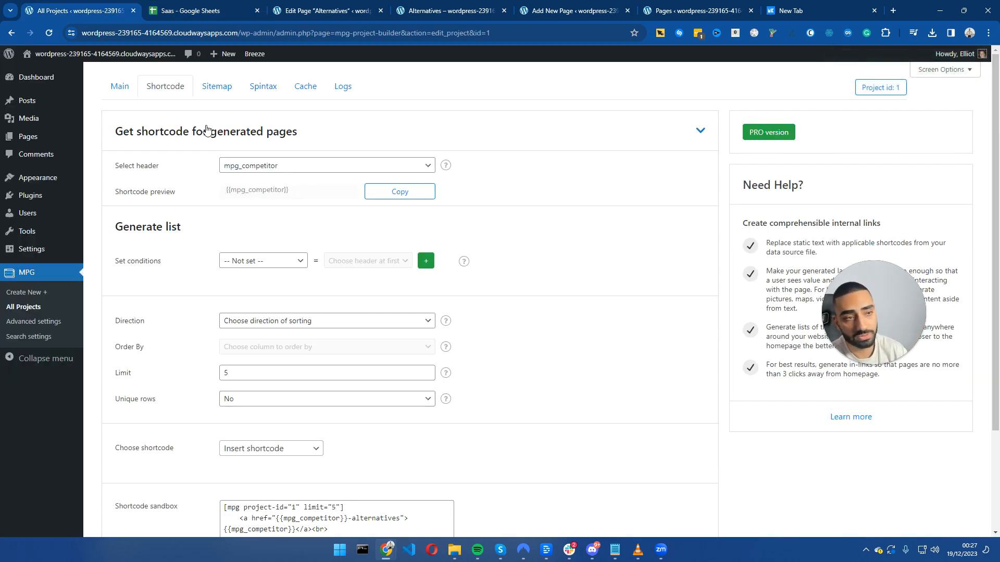
# - Copy the {{mpg_competitor}} shortcode and place it before 'Alternatives' in the page title
pyautogui.click(399, 191)
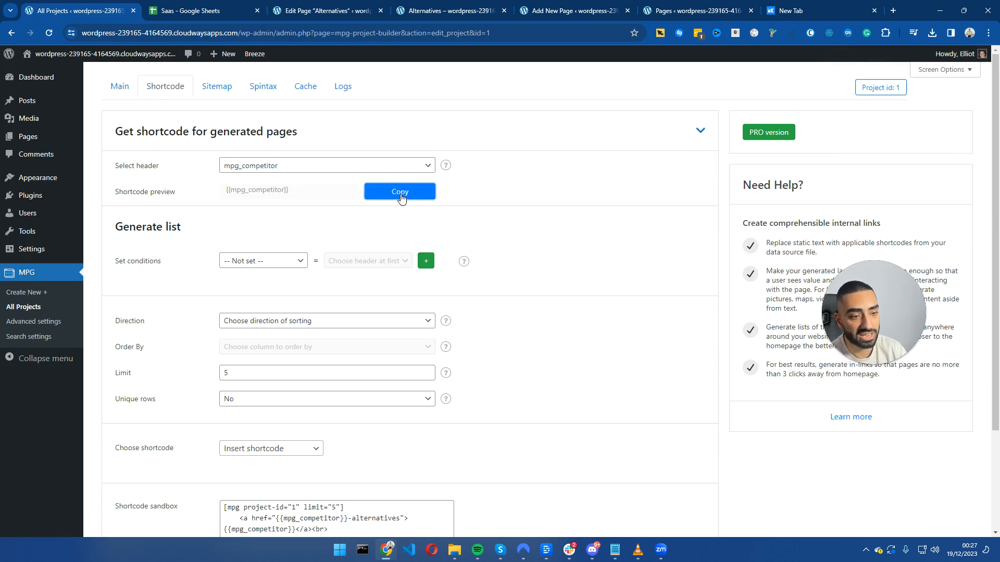
pyautogui.click(399, 192)
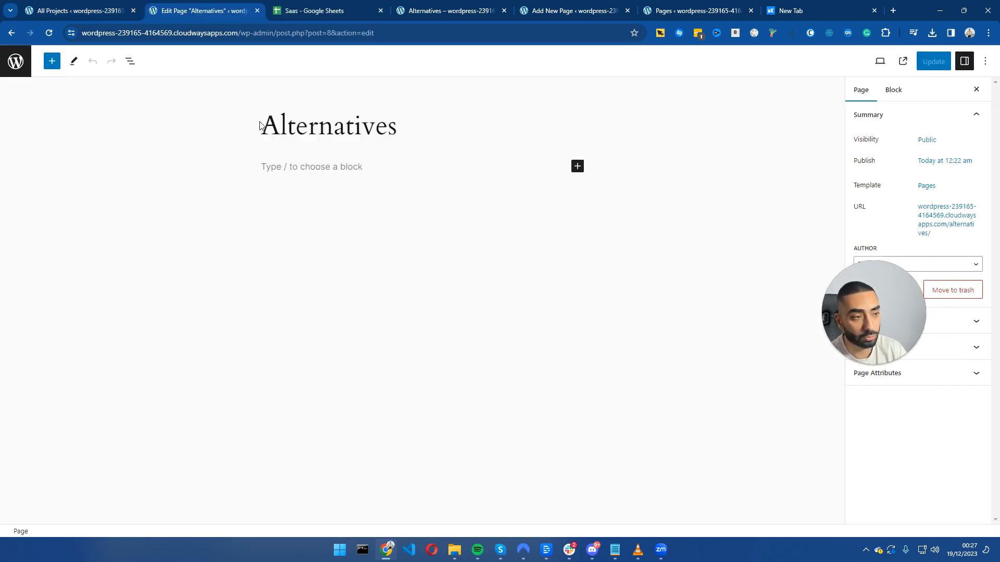
pyautogui.write('{{mpg_competitor}}')
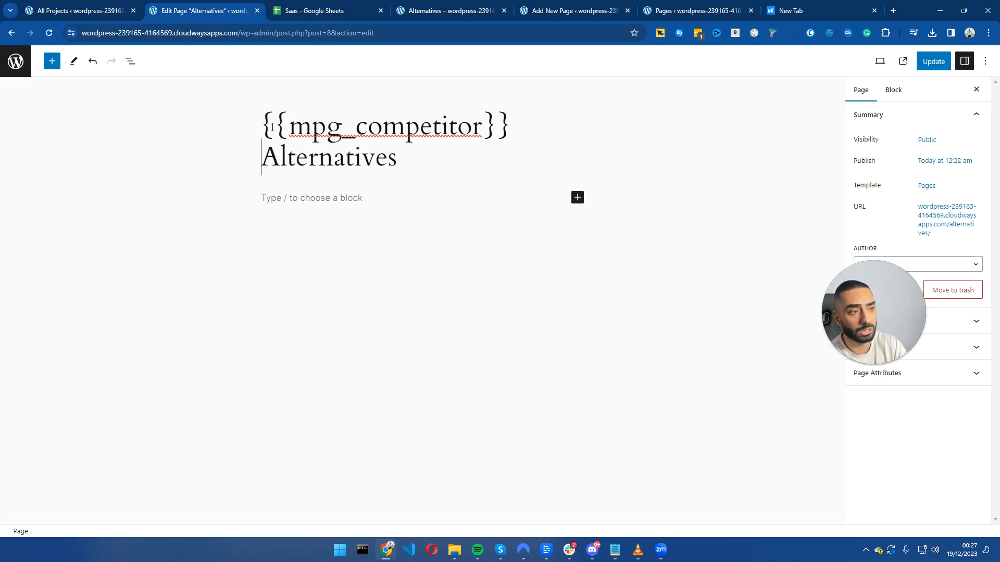
# - Check the ConvertKit entry in the competitor sheet, then update the page with the new title
pyautogui.click(327, 10)
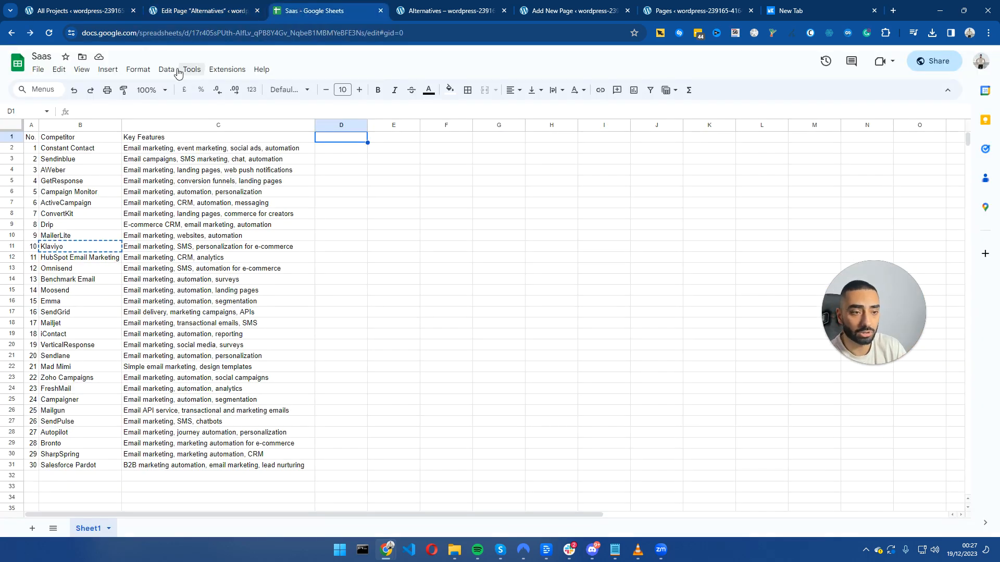
pyautogui.click(204, 10)
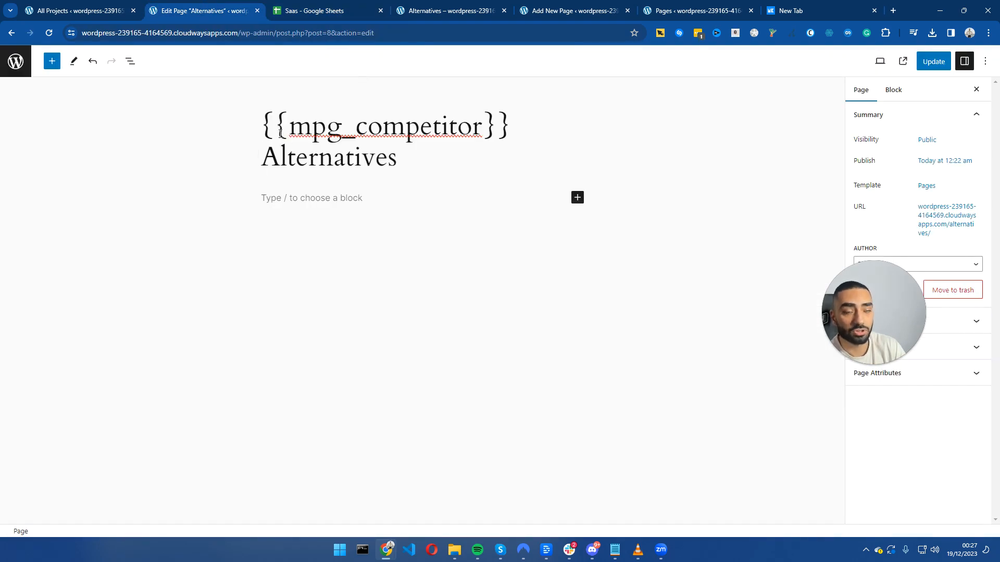
pyautogui.click(325, 10)
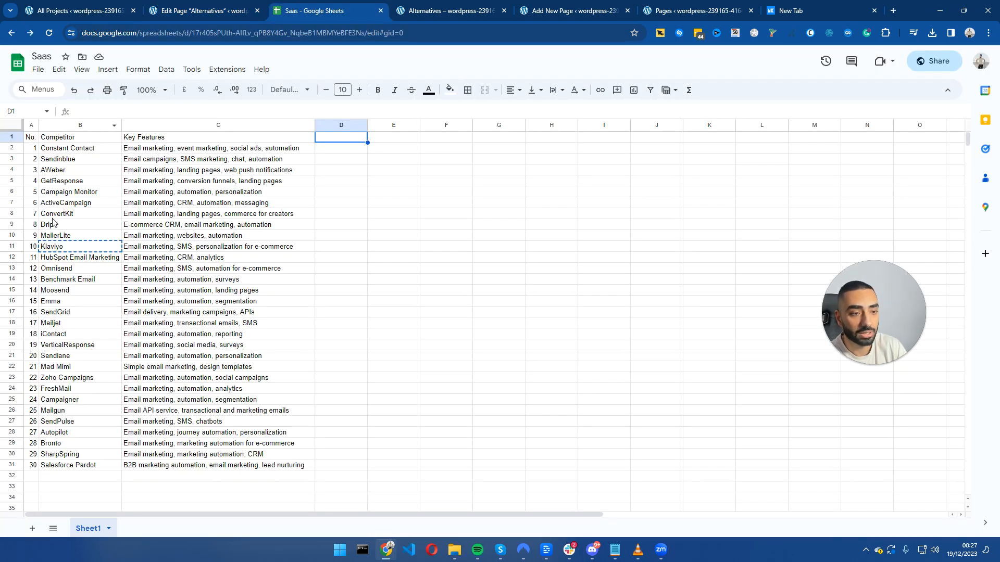
pyautogui.click(80, 213)
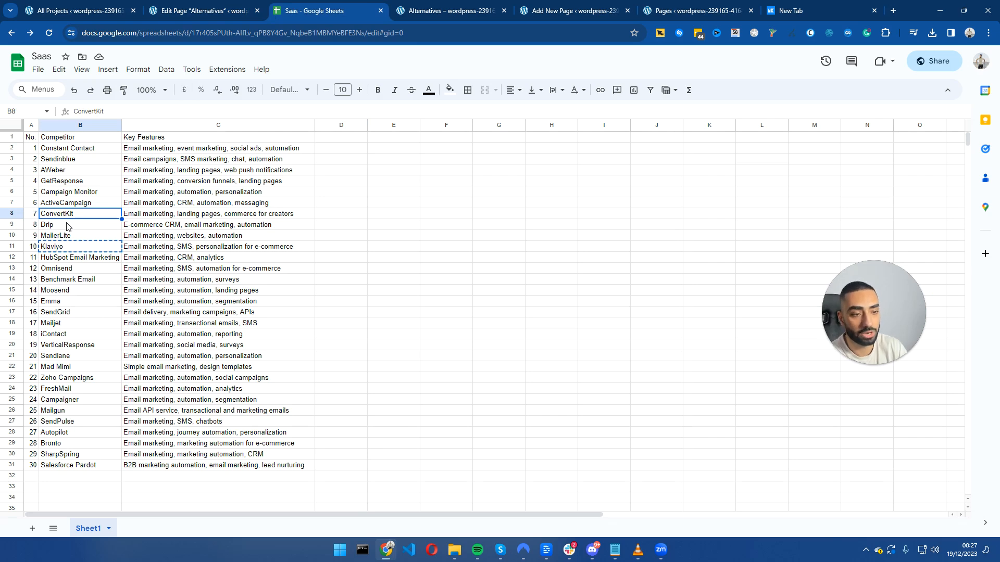
pyautogui.click(203, 10)
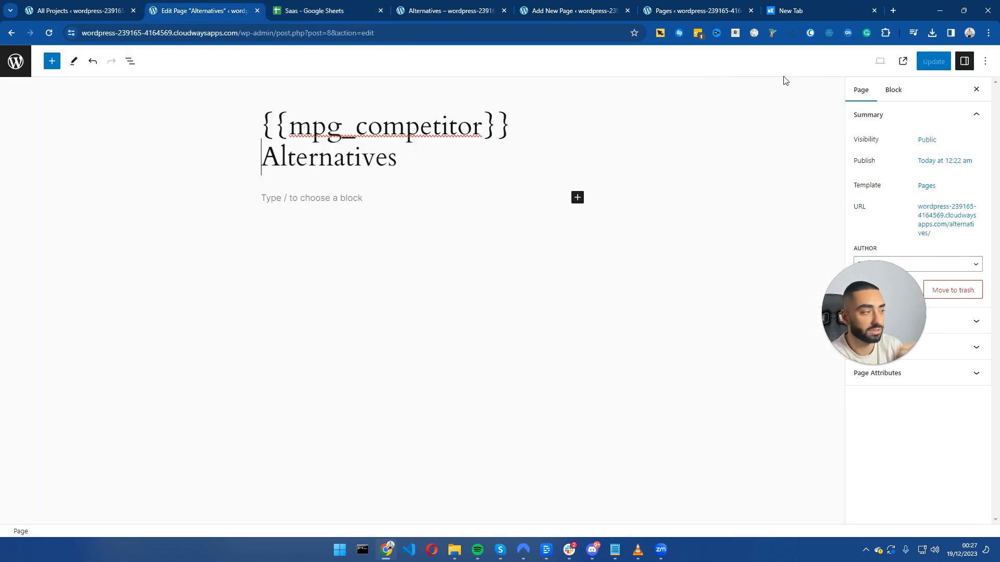
pyautogui.click(933, 61)
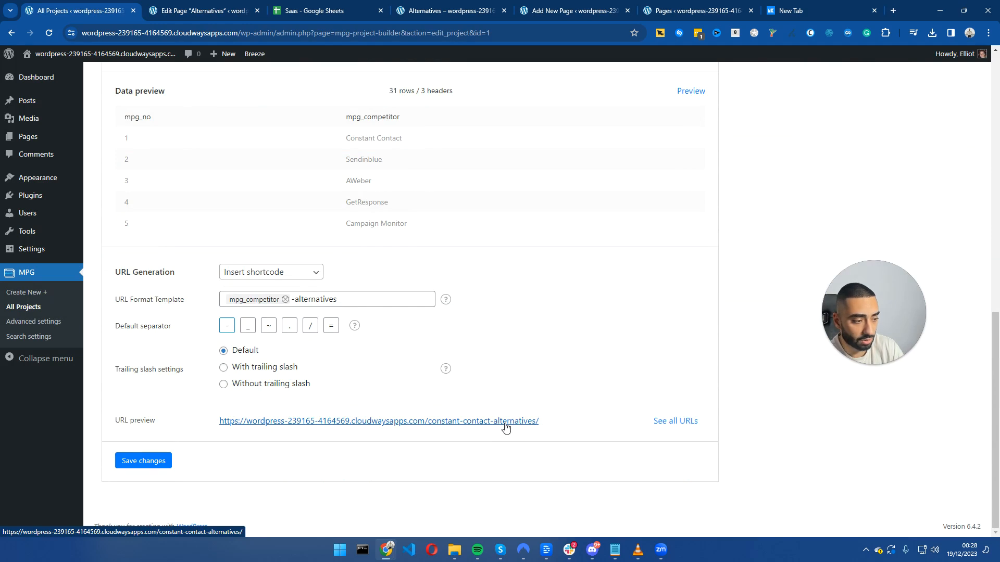
# - Open the generated page and confirm its title reads 'Constant Contact Alternatives'
pyautogui.click(378, 421)
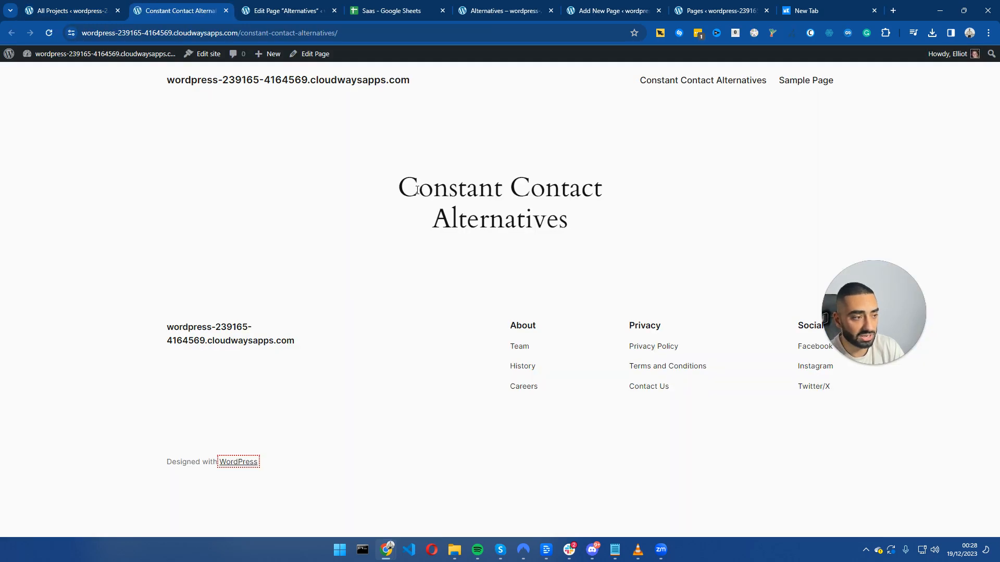
pyautogui.moveTo(399, 187); pyautogui.dragTo(571, 187)
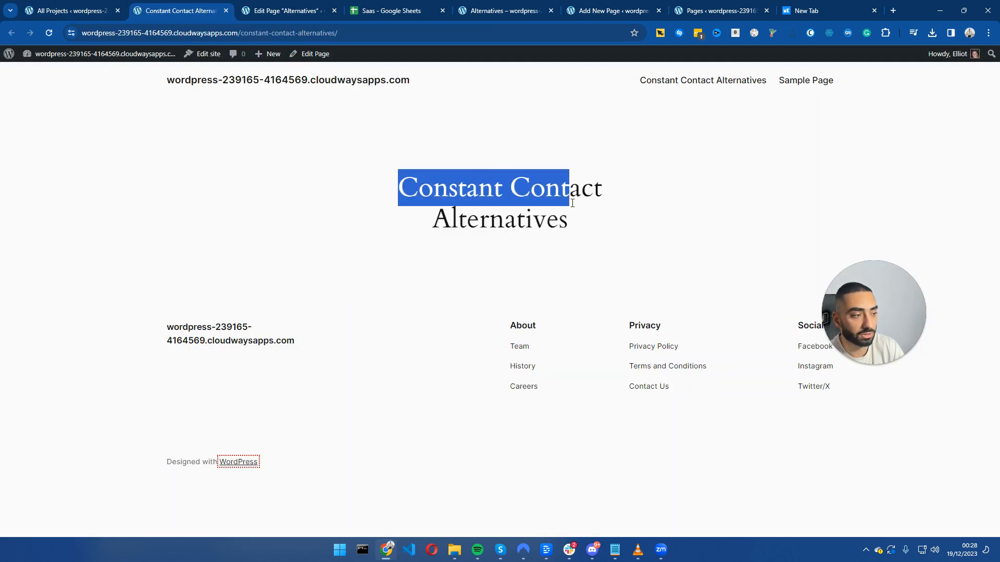
pyautogui.click(286, 11)
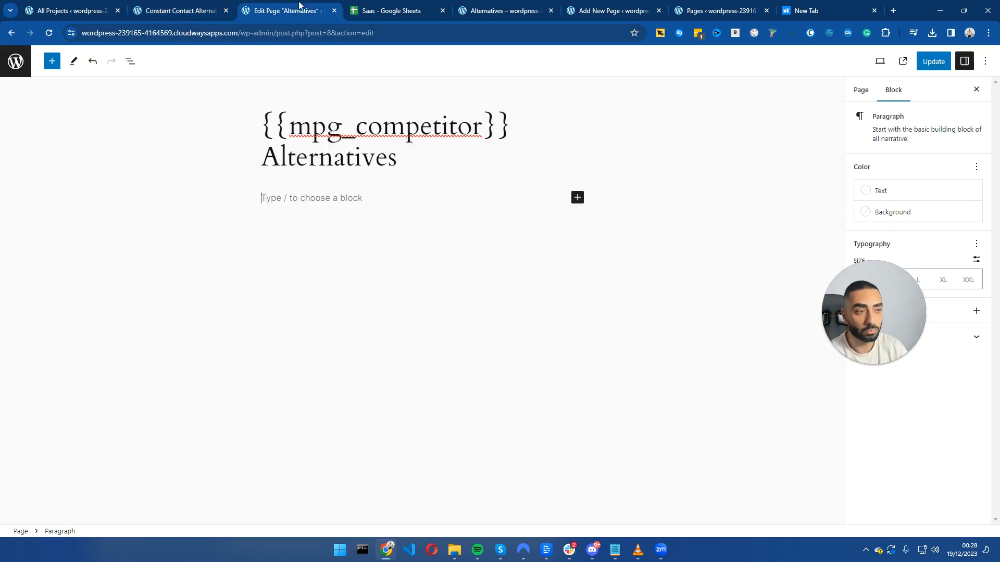
# - Add the 'If you are looking for {{mpg_competitor}} alternative...' intro and a five-item numbered list, then update the page
pyautogui.click(860, 89)
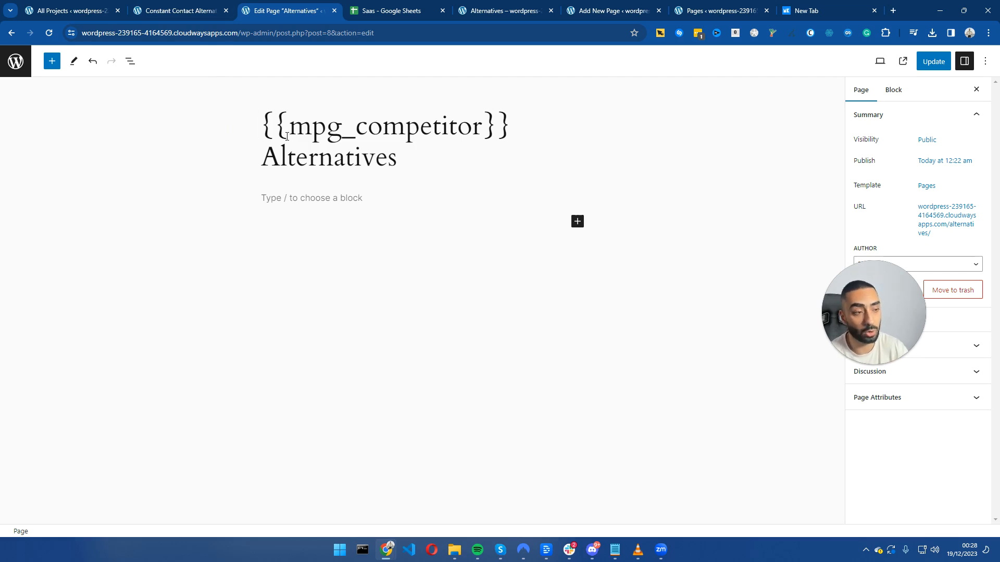
pyautogui.write('If you are looking for {{mpg_competitor}} alternative you have come to the right place as we have reviewed the top 5 {{mpg_competitor}} competitors.')
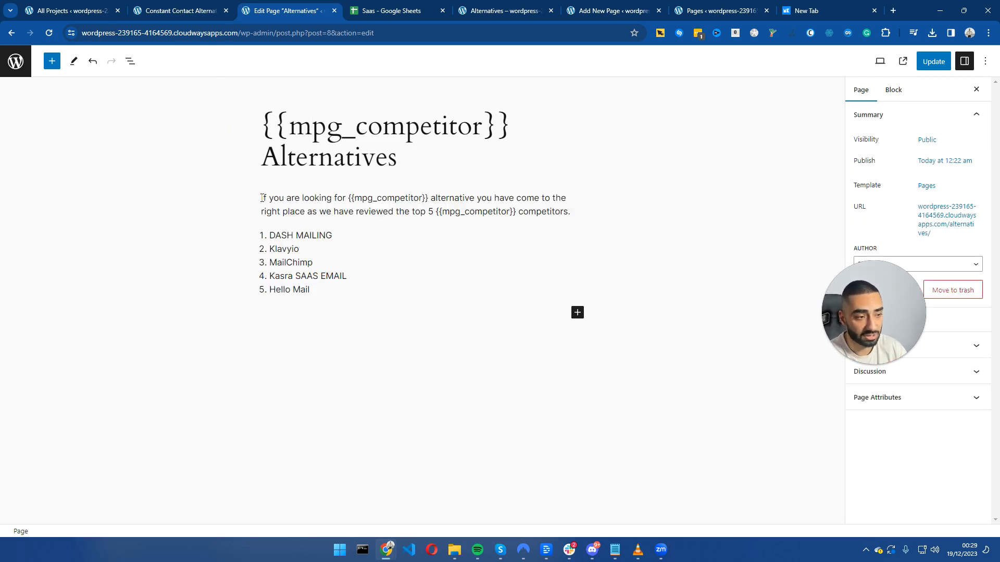
pyautogui.click(305, 212)
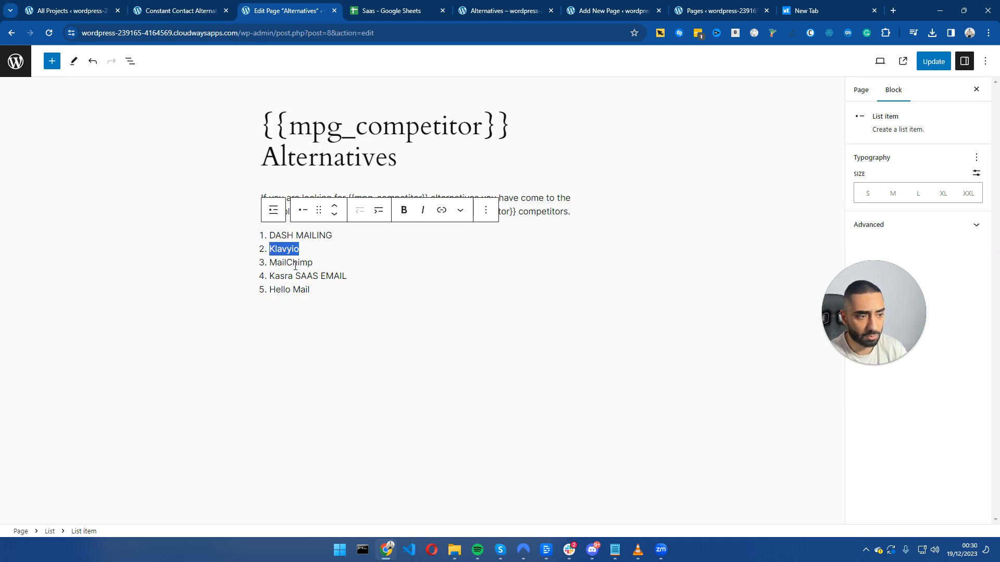
pyautogui.moveTo(834, 164)
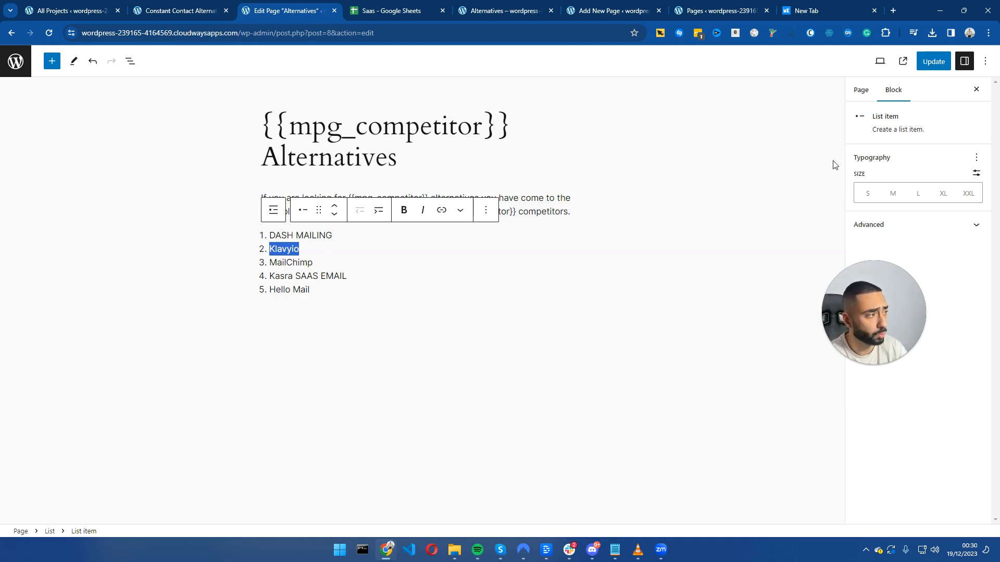
pyautogui.click(932, 62)
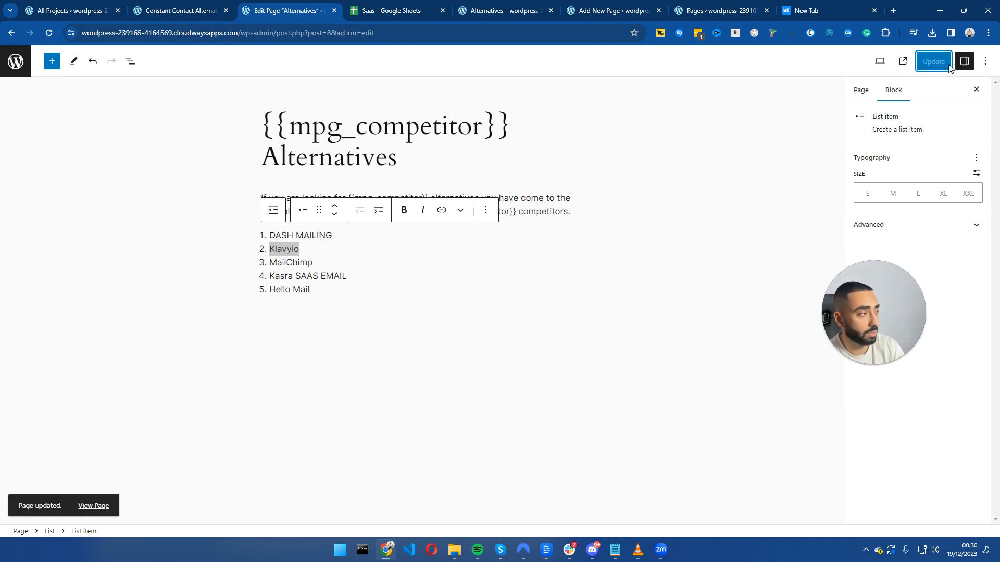
pyautogui.click(180, 10)
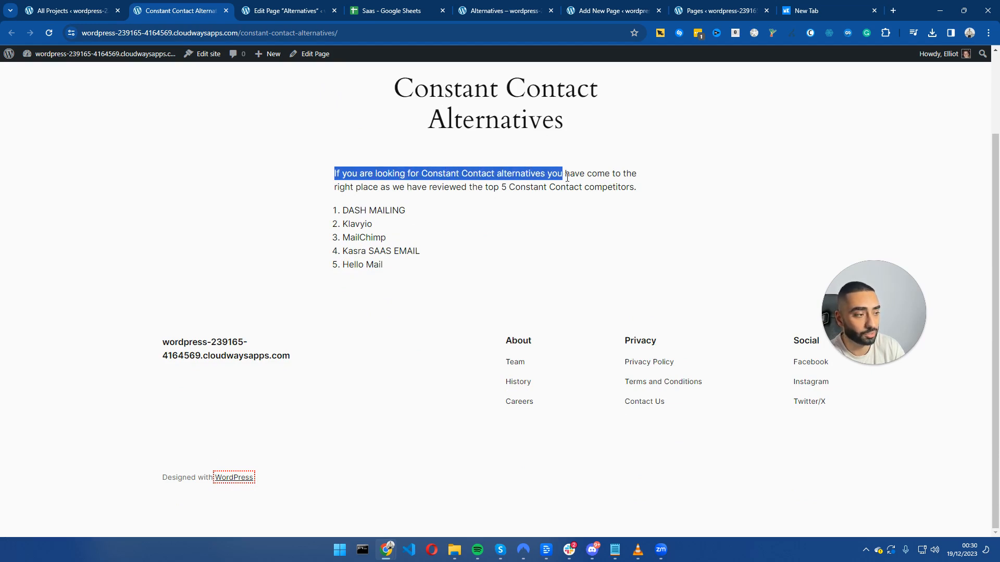
# - Inspect the rendered intro paragraph and the first, fourth and fifth list entries, then return to the SAAS project
pyautogui.moveTo(562, 174); pyautogui.dragTo(415, 186)
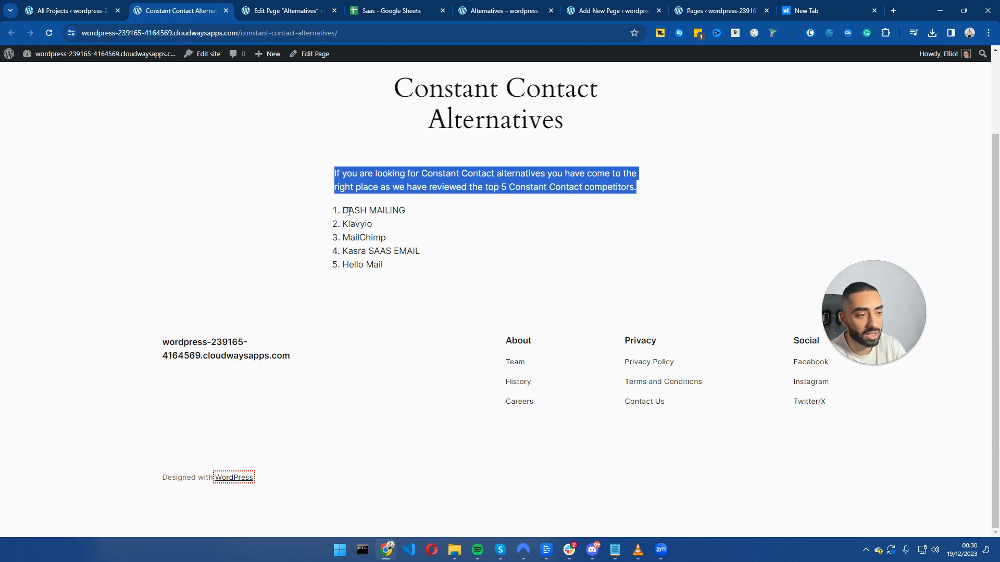
pyautogui.doubleClick(373, 210)
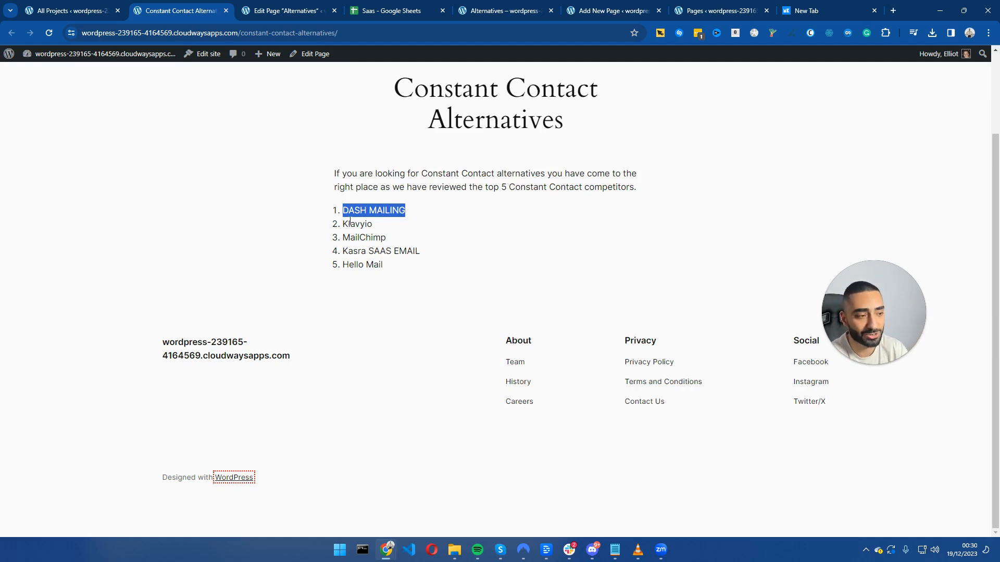
pyautogui.click(354, 238)
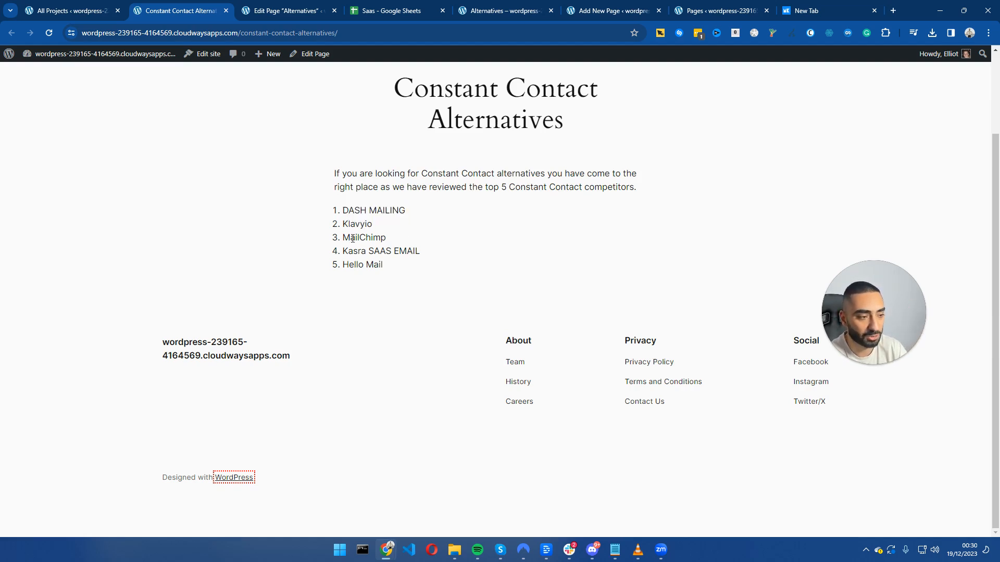
pyautogui.doubleClick(364, 237)
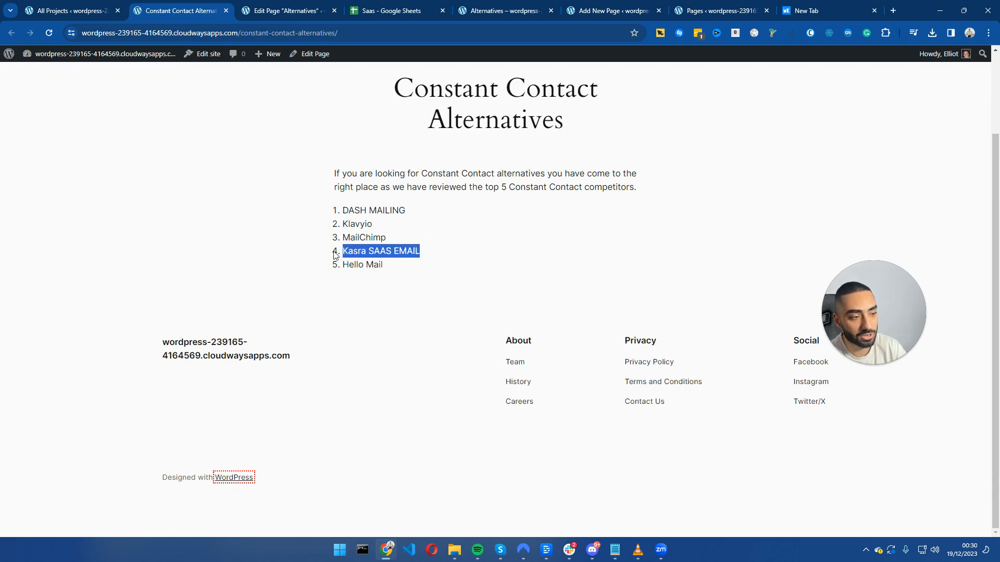
pyautogui.doubleClick(363, 263)
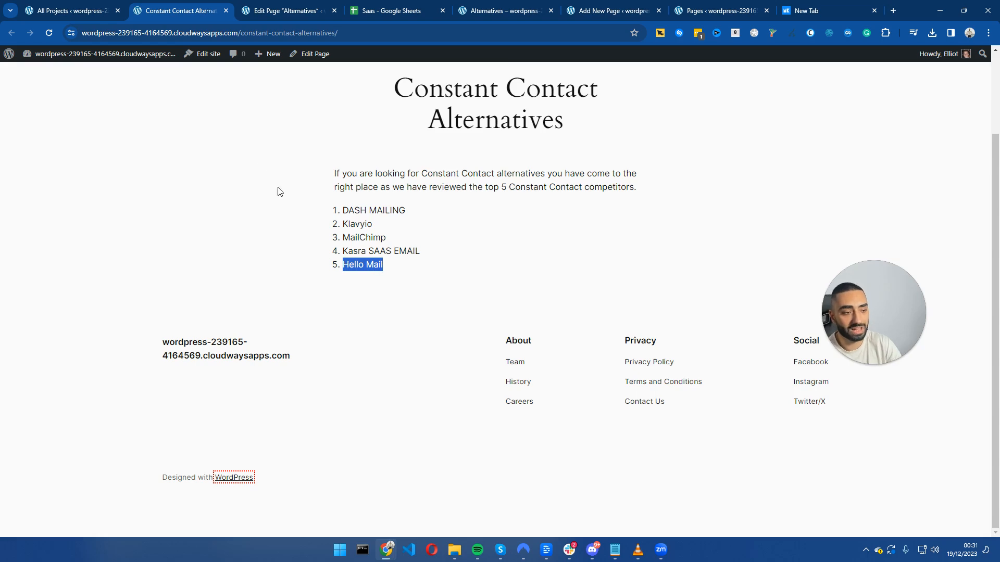
pyautogui.click(63, 11)
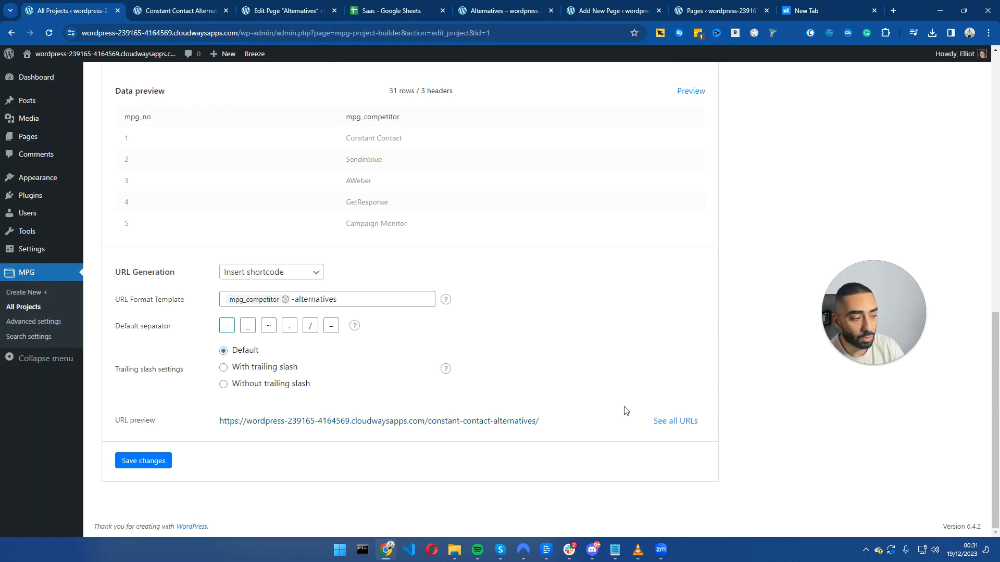
# - Show all generated URLs, open several in new tabs, and review the Sendinblue and AWeber alternatives pages
pyautogui.click(675, 421)
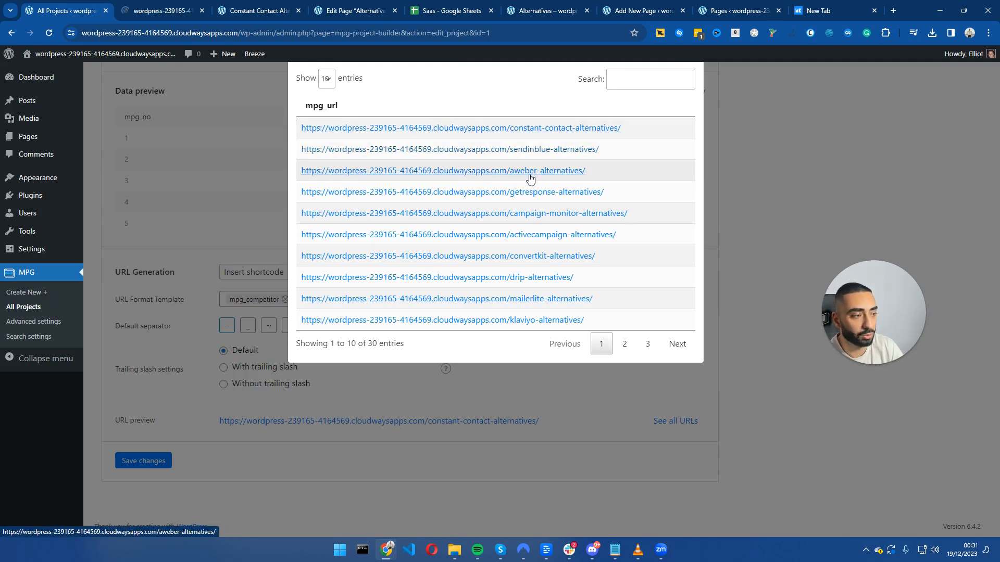
pyautogui.click(449, 149)
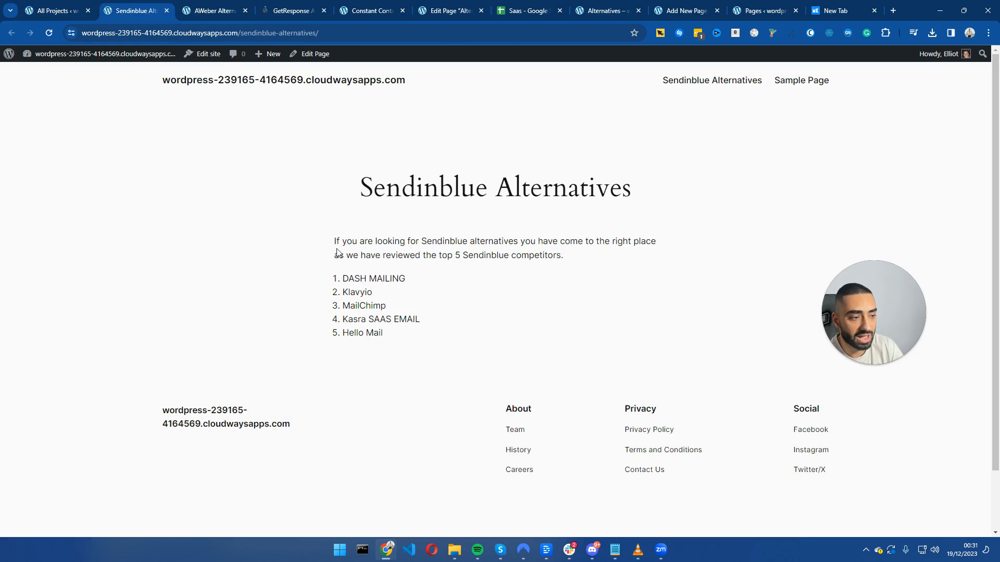
pyautogui.moveTo(333, 241); pyautogui.dragTo(382, 332)
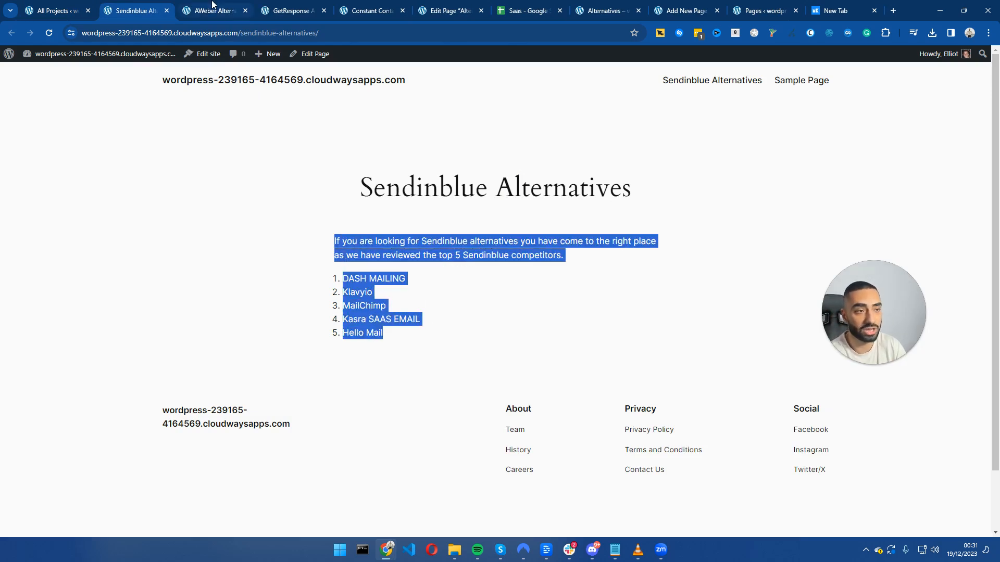
pyautogui.click(214, 11)
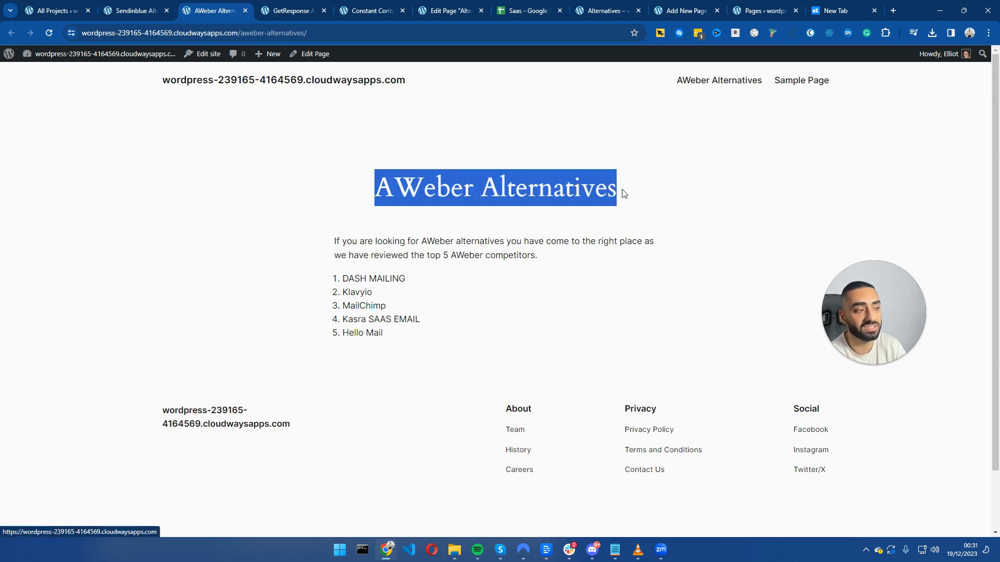
pyautogui.moveTo(294, 10)
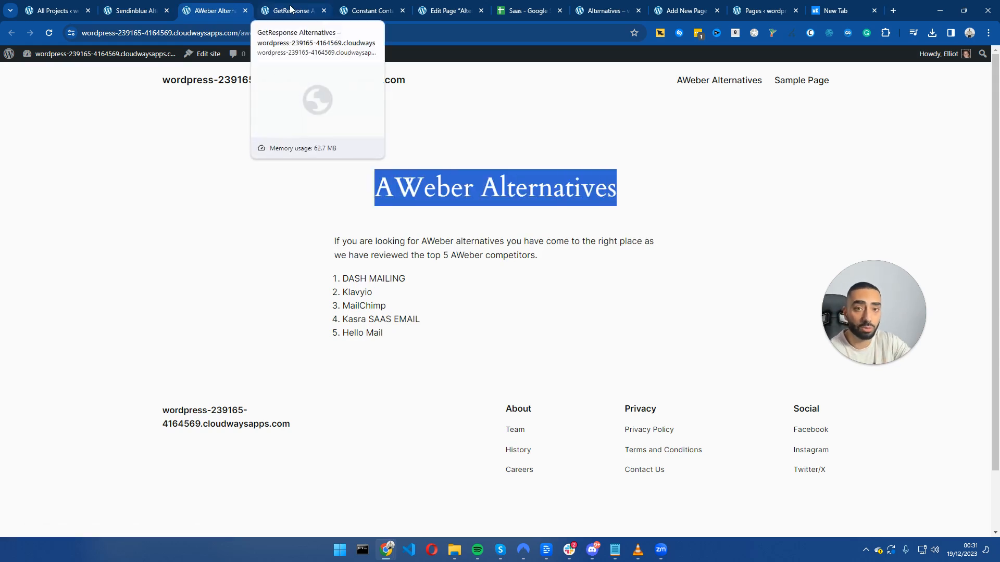